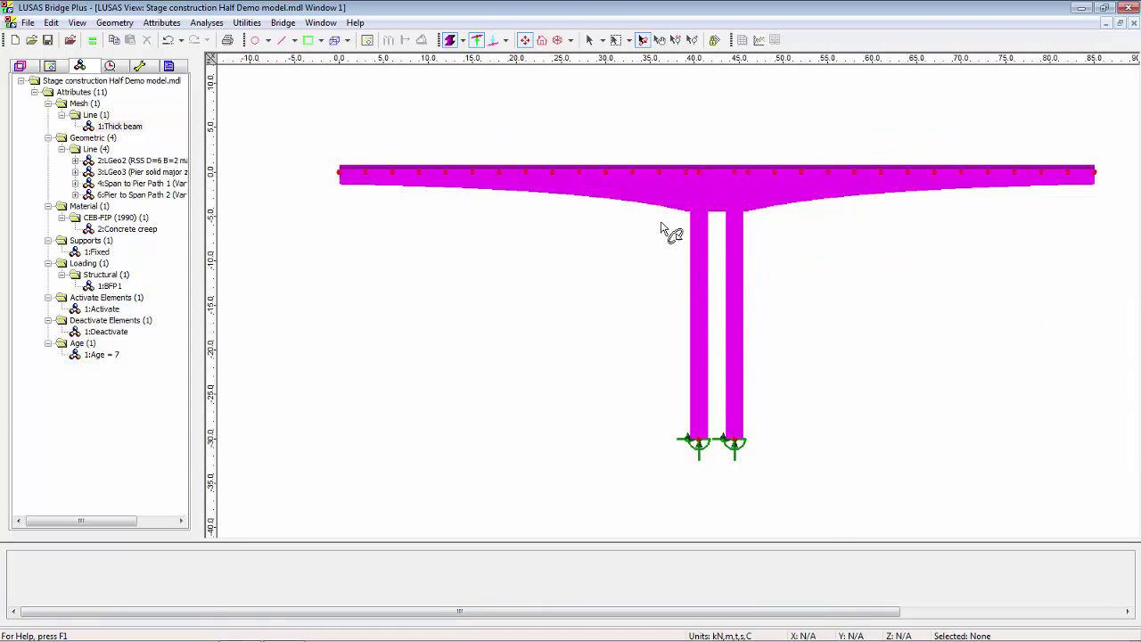
Open the Thick beam line mesh and restore Linear (BMI21) interpolation after trying Quadratic.
{"action": "double_click", "coordinate": [121, 126]}
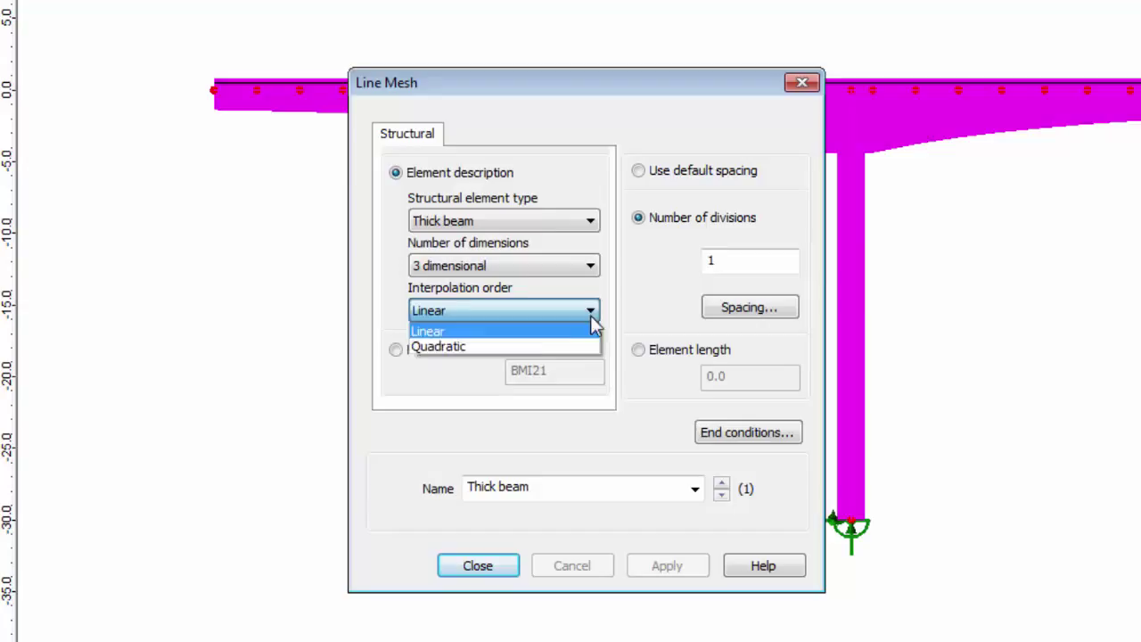
{"action": "left_click", "coordinate": [437, 346]}
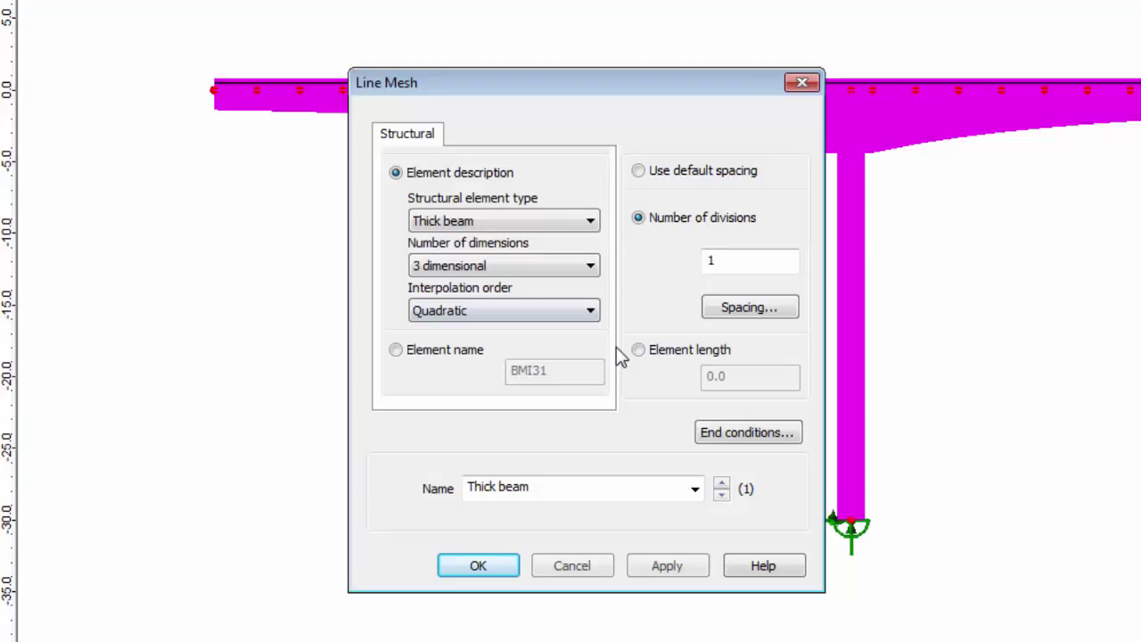
{"action": "mouse_move", "coordinate": [589, 335]}
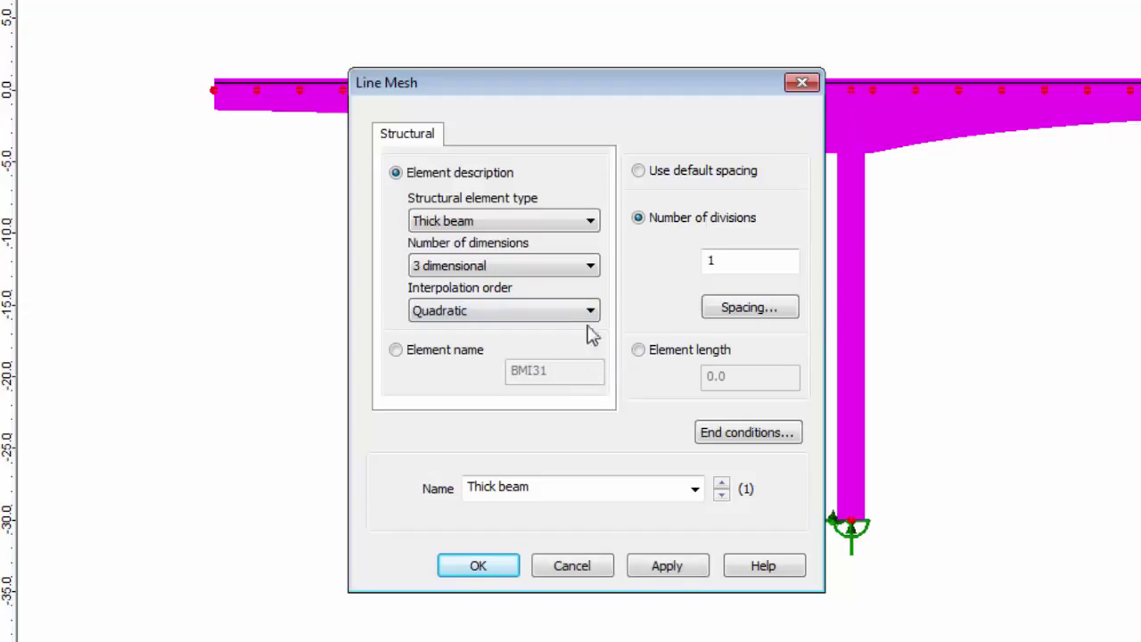
{"action": "left_click", "coordinate": [504, 309]}
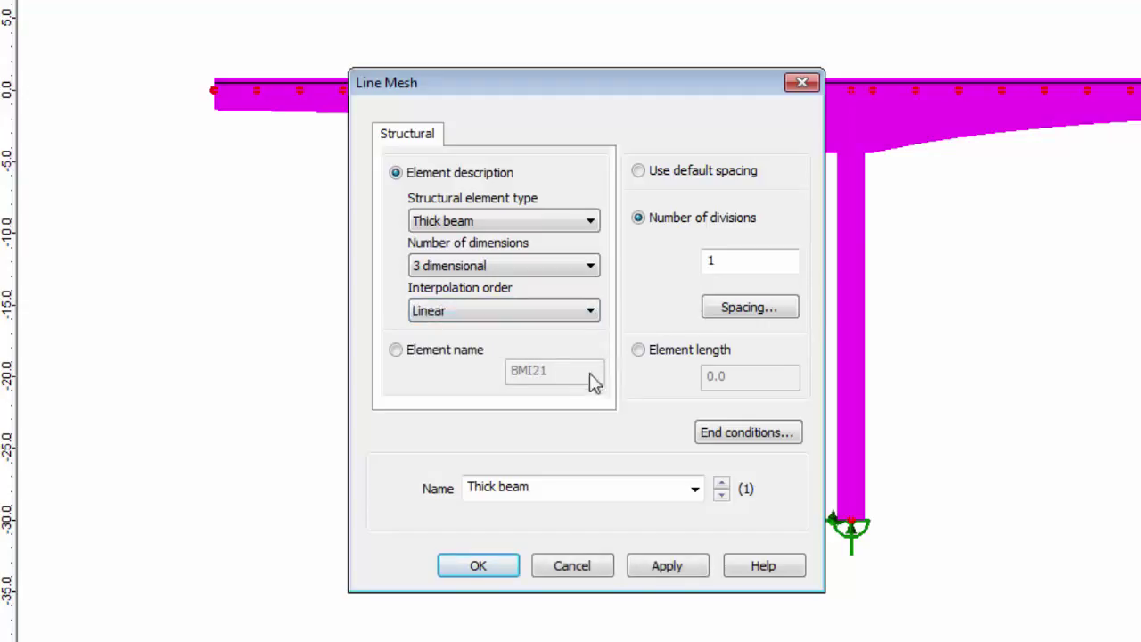
{"action": "mouse_move", "coordinate": [612, 403]}
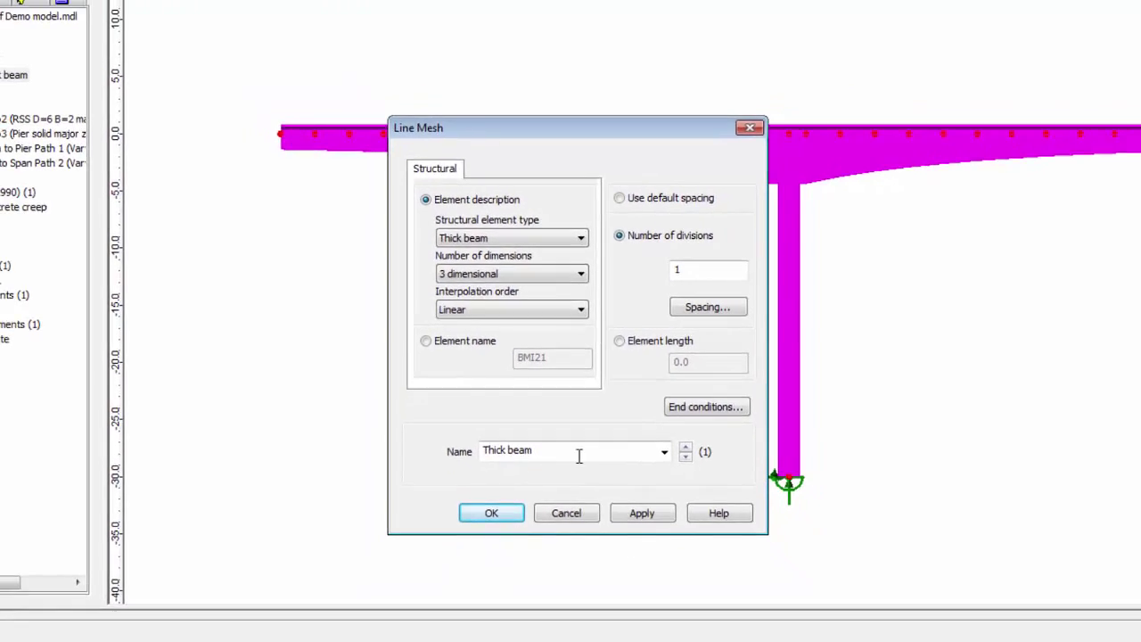
Close Line Mesh and keep Inactive line control at Tangent in the Deactivate attribute.
{"action": "left_click", "coordinate": [491, 513]}
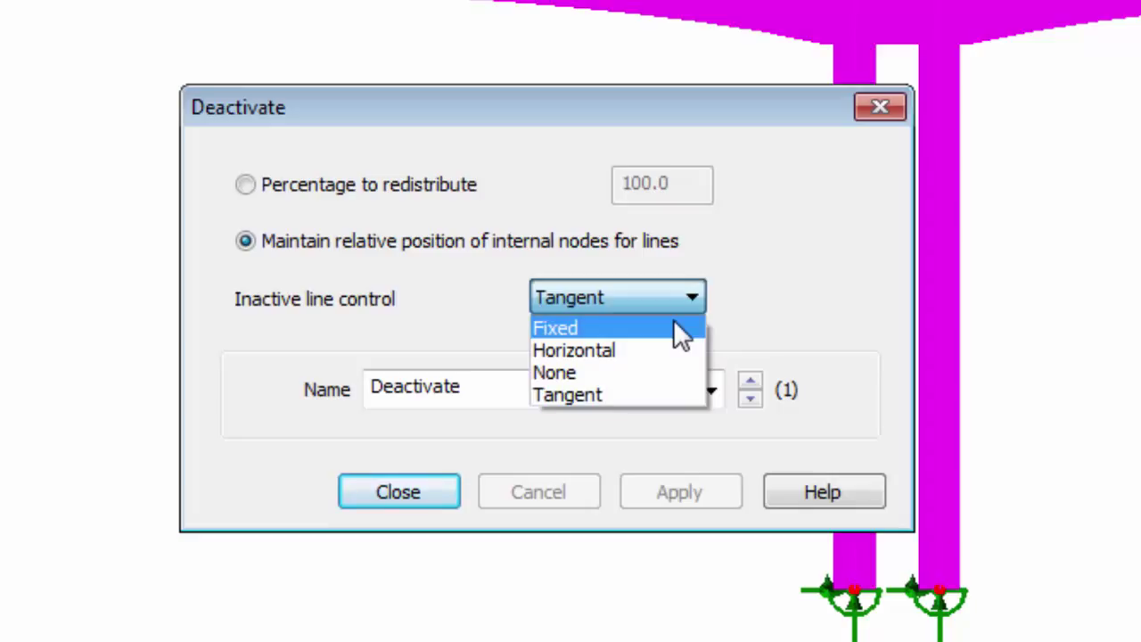
{"action": "mouse_move", "coordinate": [691, 357]}
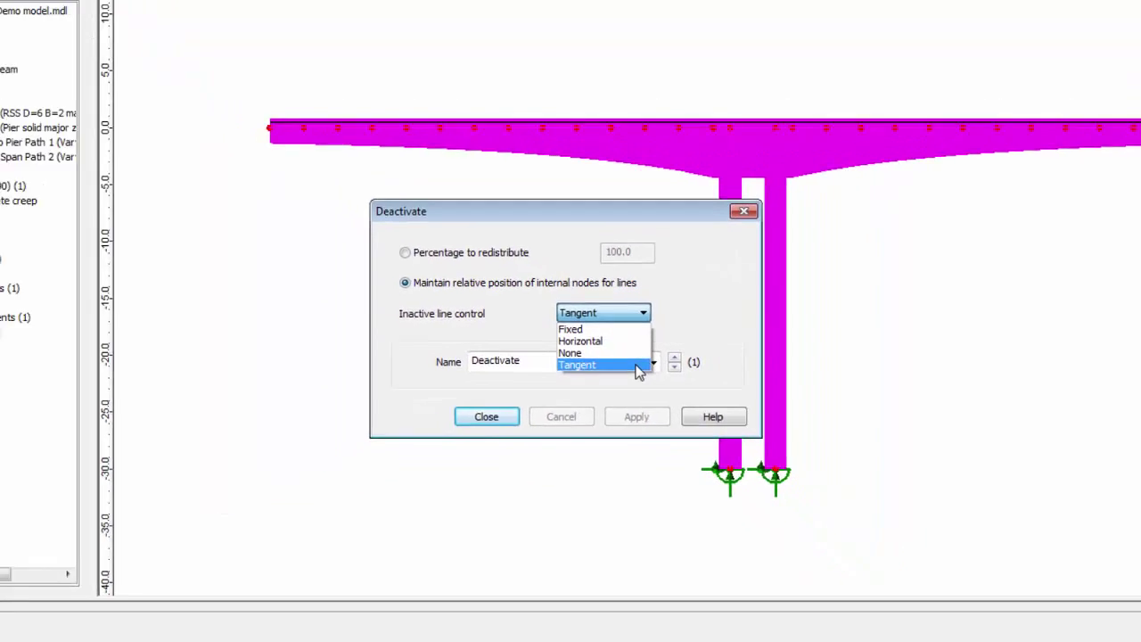
{"action": "left_click", "coordinate": [578, 364]}
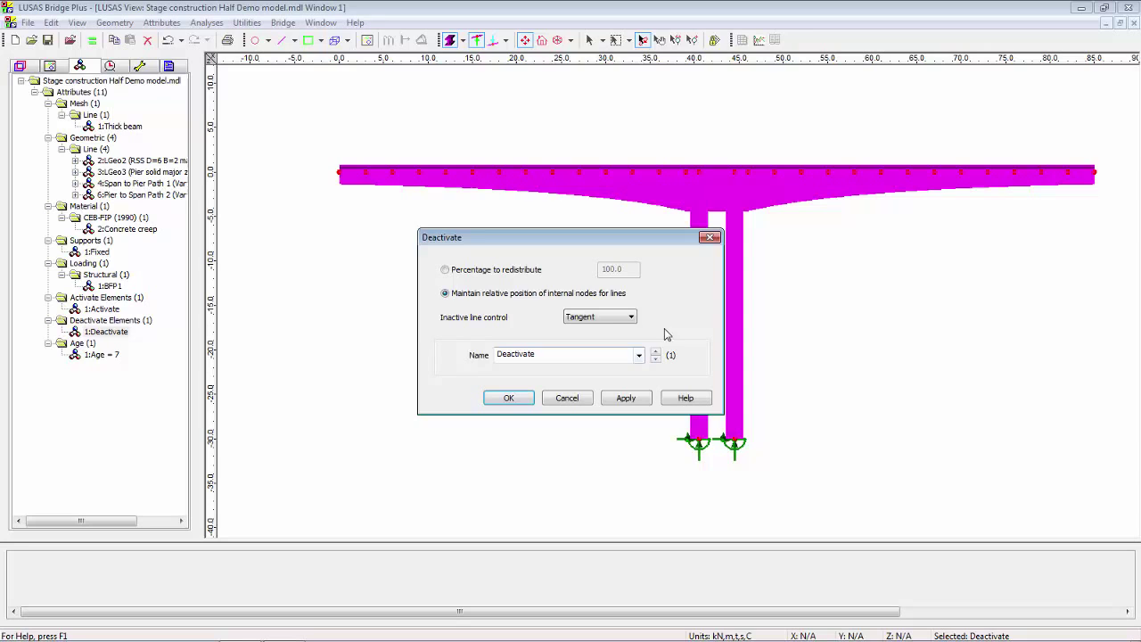
Close the Deactivate settings, then save and solve the staged construction analysis.
{"action": "left_click", "coordinate": [508, 398]}
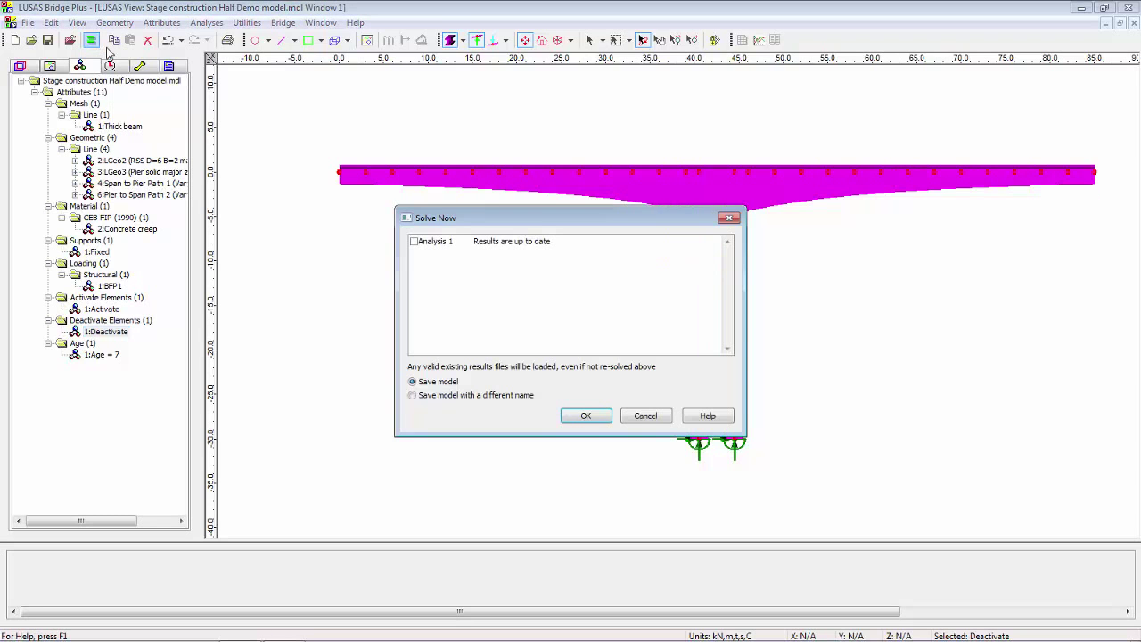
{"action": "left_click", "coordinate": [586, 415]}
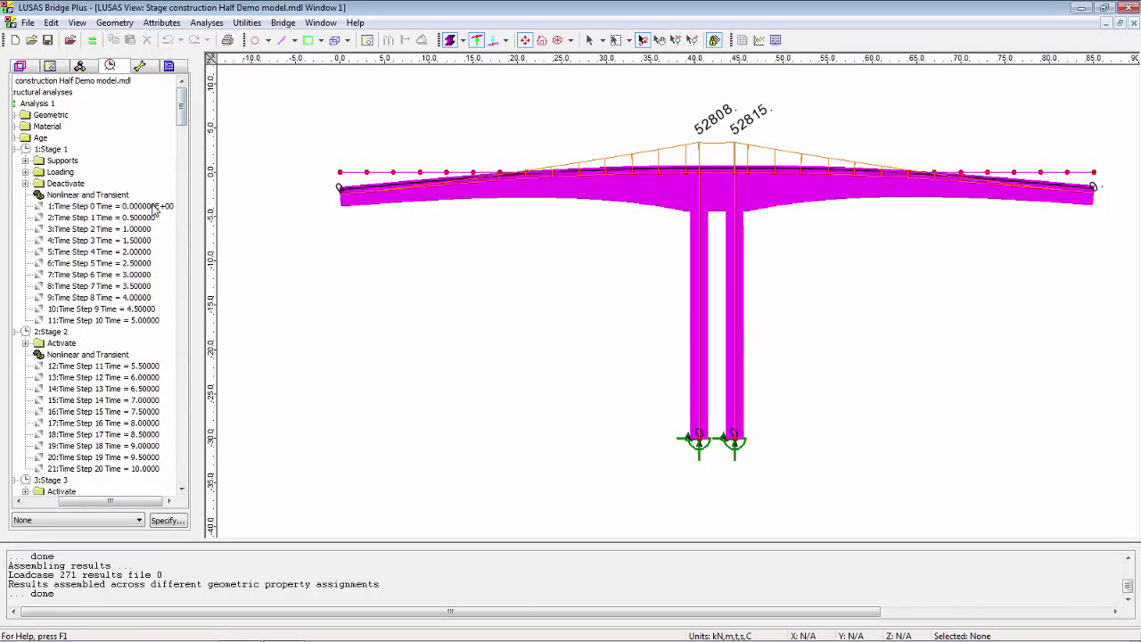
Set the final time steps of Stages 1, 2 and 3 active in turn.
{"action": "right_click", "coordinate": [89, 320]}
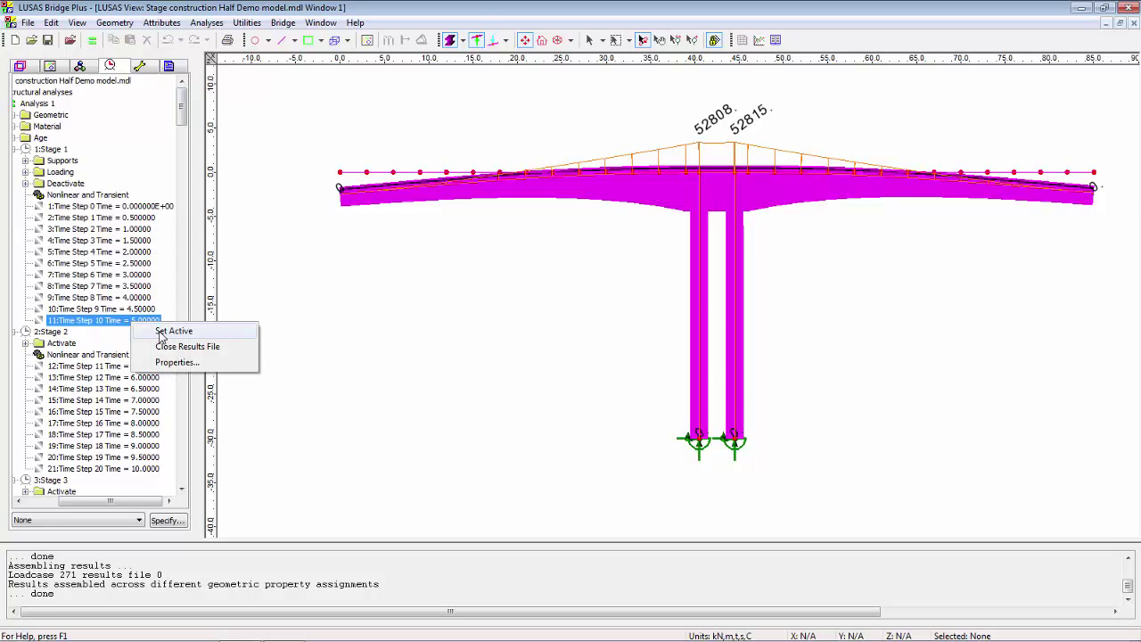
{"action": "left_click", "coordinate": [173, 331]}
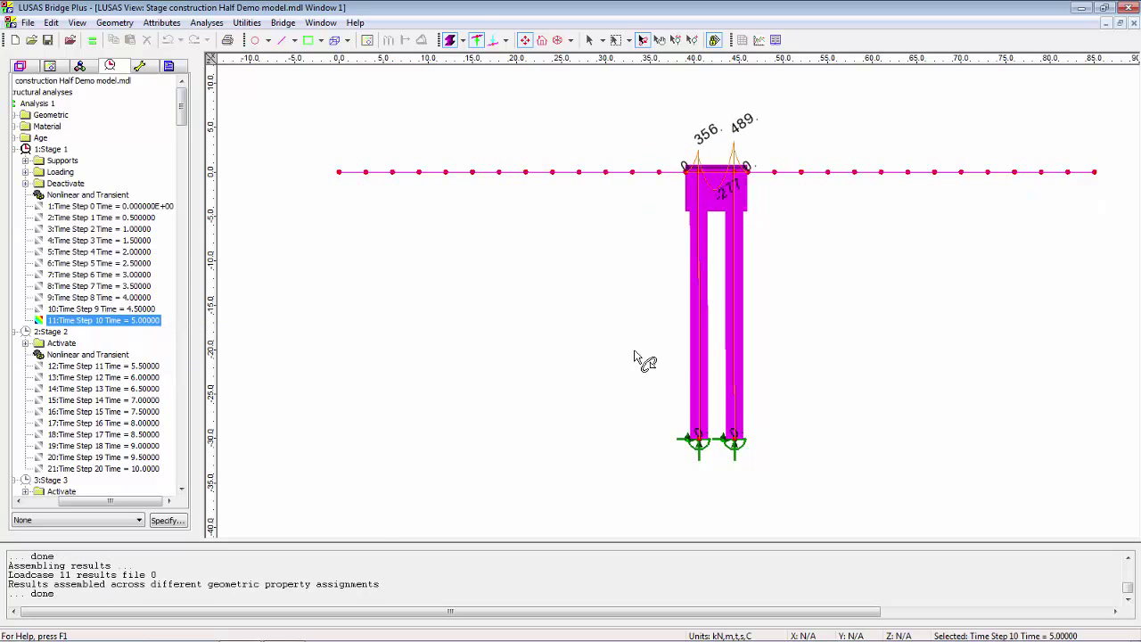
{"action": "mouse_move", "coordinate": [695, 214]}
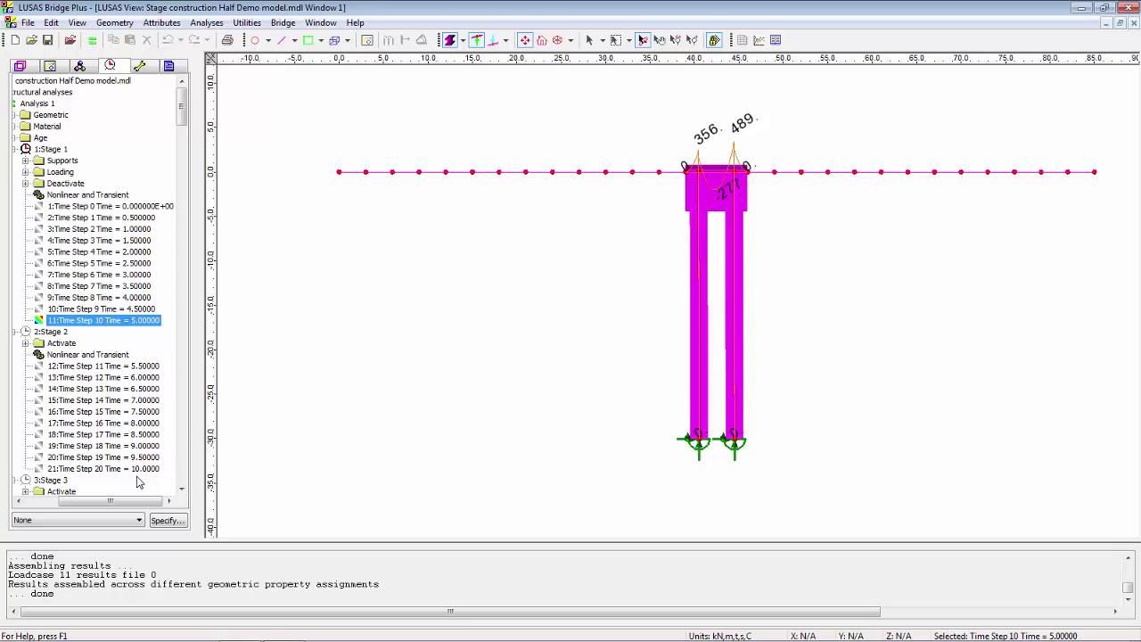
{"action": "left_click", "coordinate": [102, 468]}
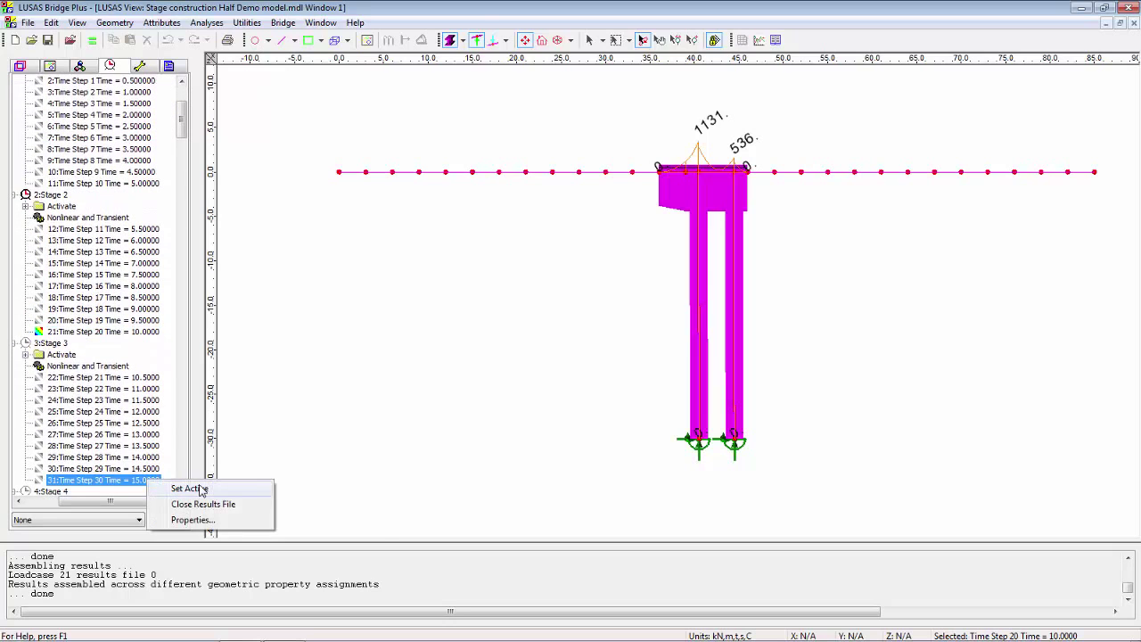
{"action": "left_click", "coordinate": [189, 488]}
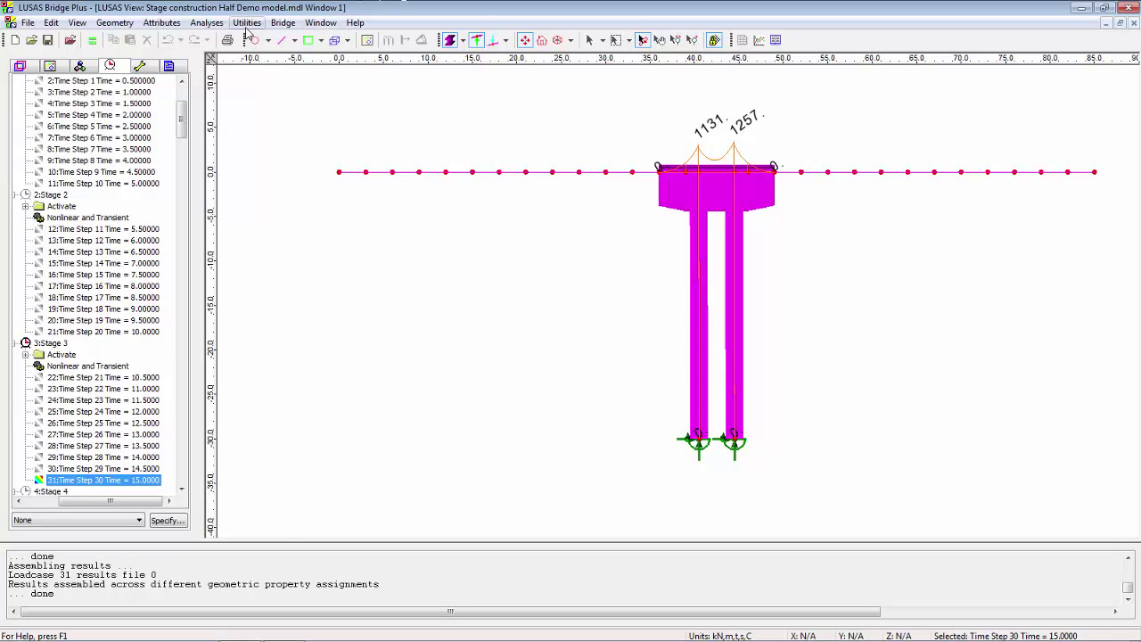
Generate an Animation Wizard animation using final increments of each construction stage.
{"action": "left_click", "coordinate": [247, 22]}
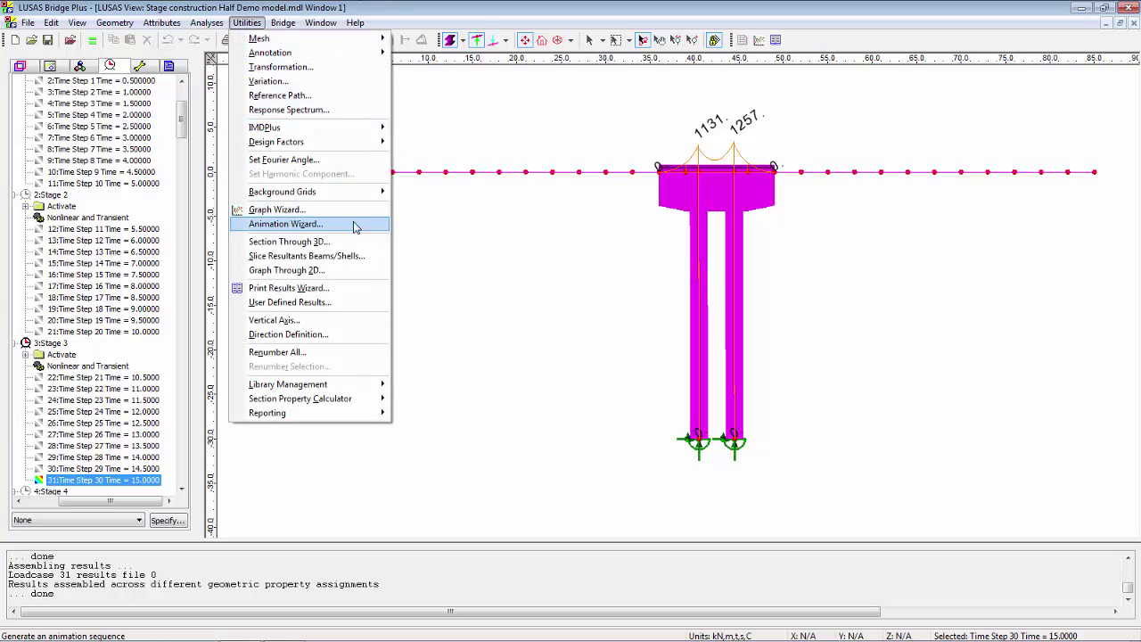
{"action": "left_click", "coordinate": [285, 224]}
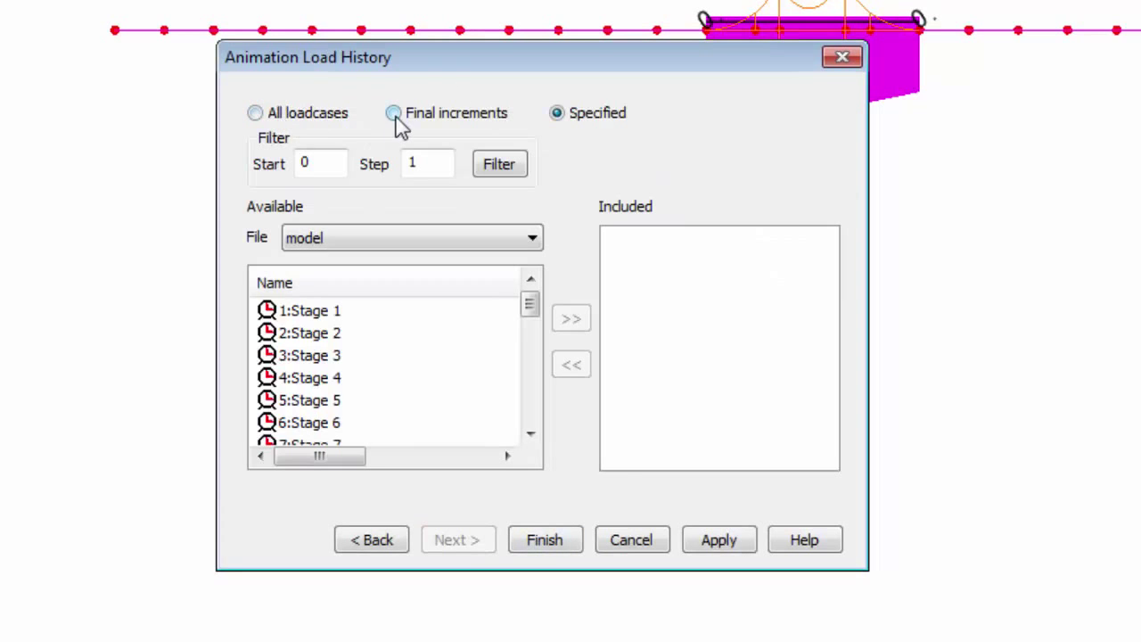
{"action": "left_click", "coordinate": [393, 113]}
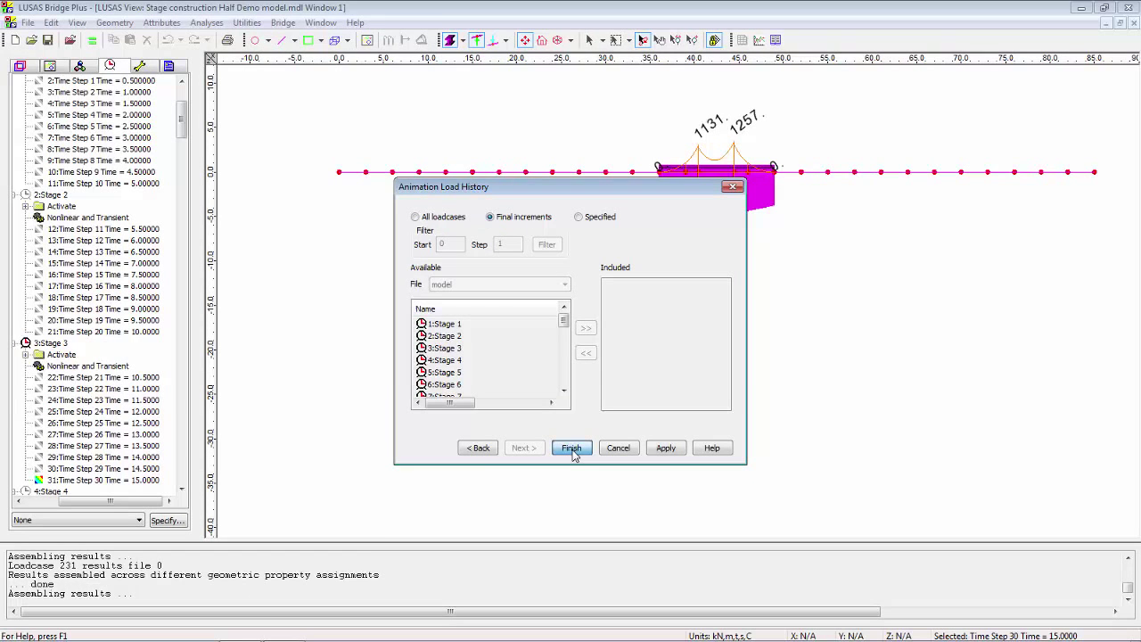
{"action": "left_click", "coordinate": [572, 448]}
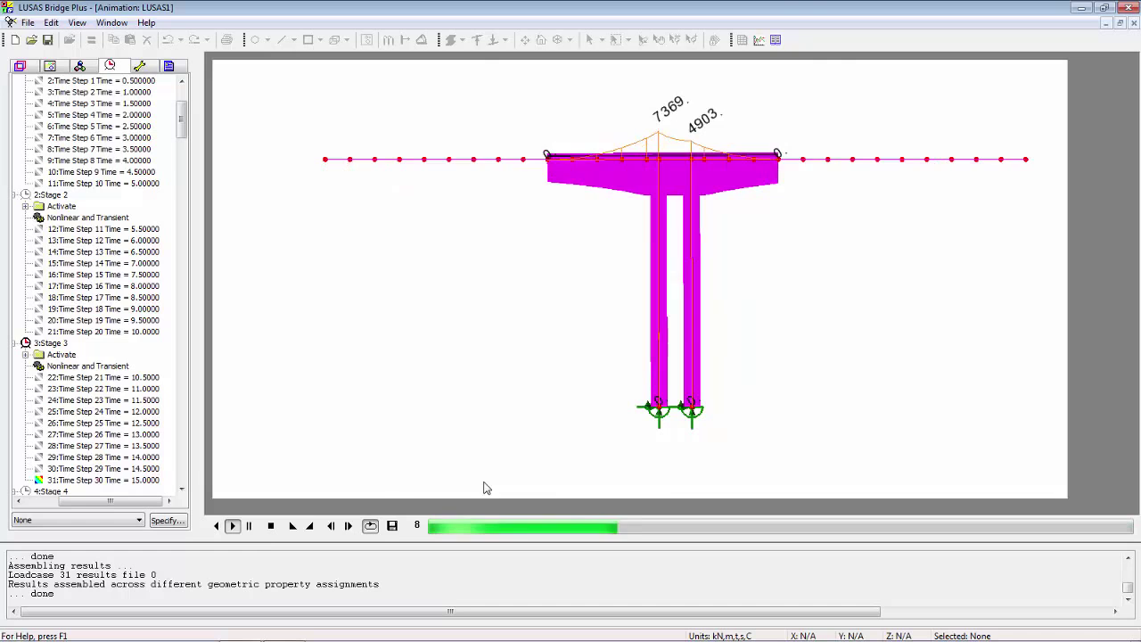
Close the LUSAS1 animation window without saving changes.
{"action": "left_click", "coordinate": [232, 525]}
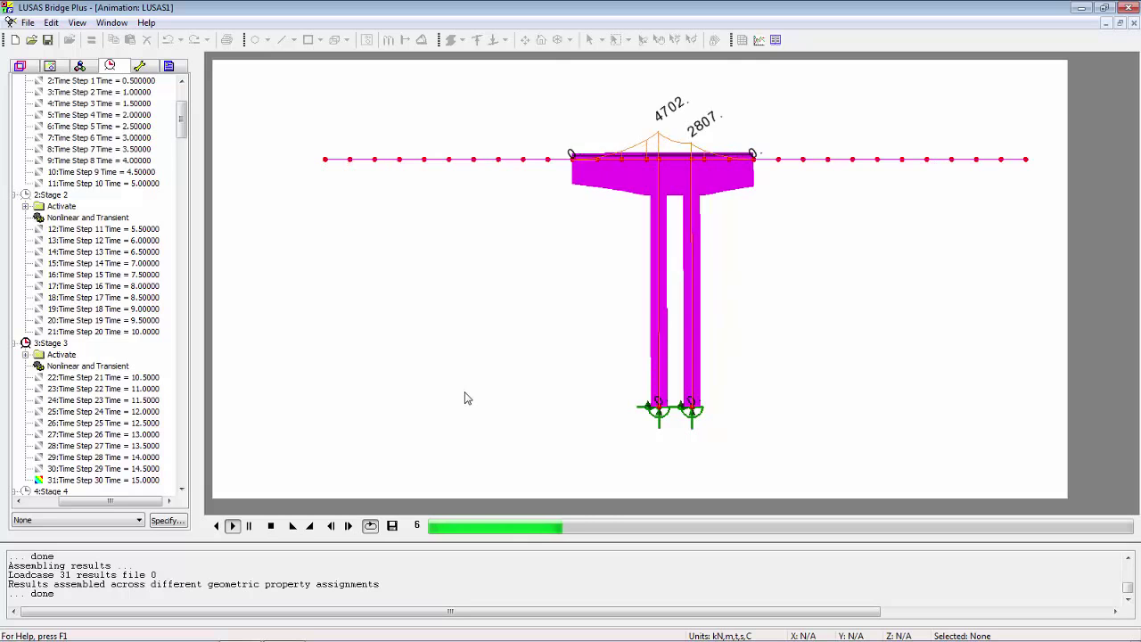
{"action": "left_click", "coordinate": [232, 525]}
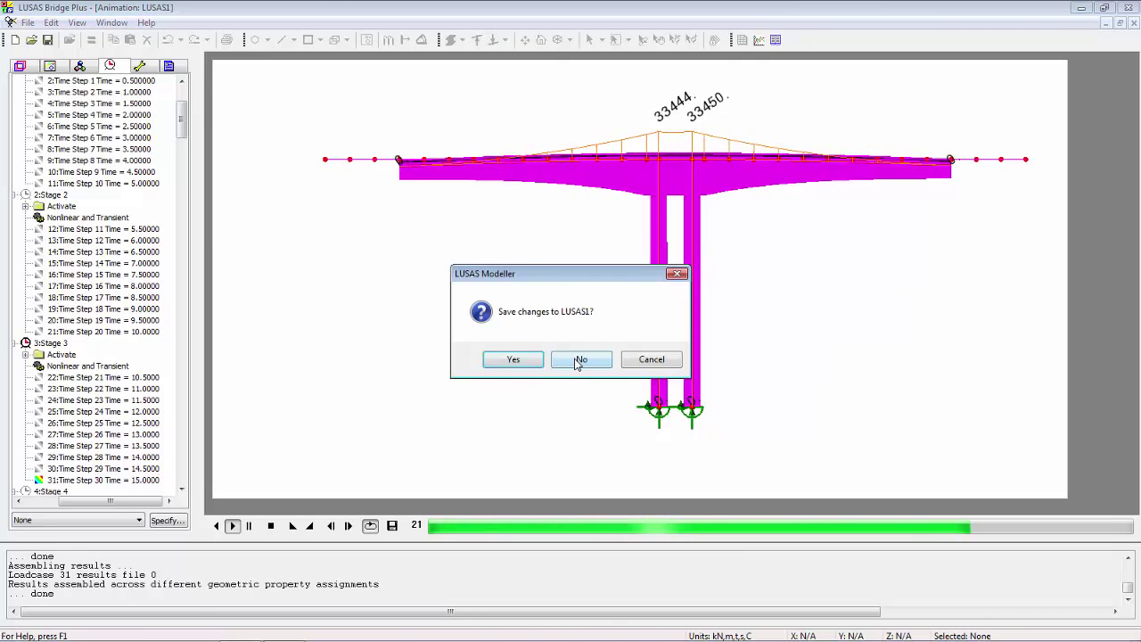
{"action": "left_click", "coordinate": [580, 359]}
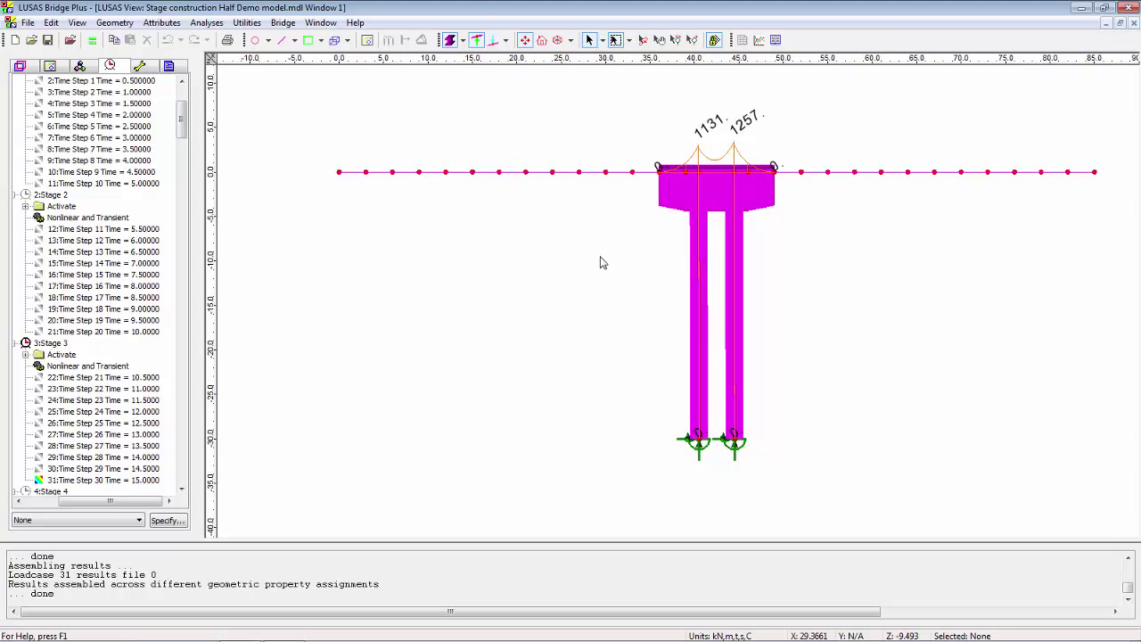
Hide the force/moment diagram layer and bring up the Bridge tools menu.
{"action": "left_click", "coordinate": [51, 66]}
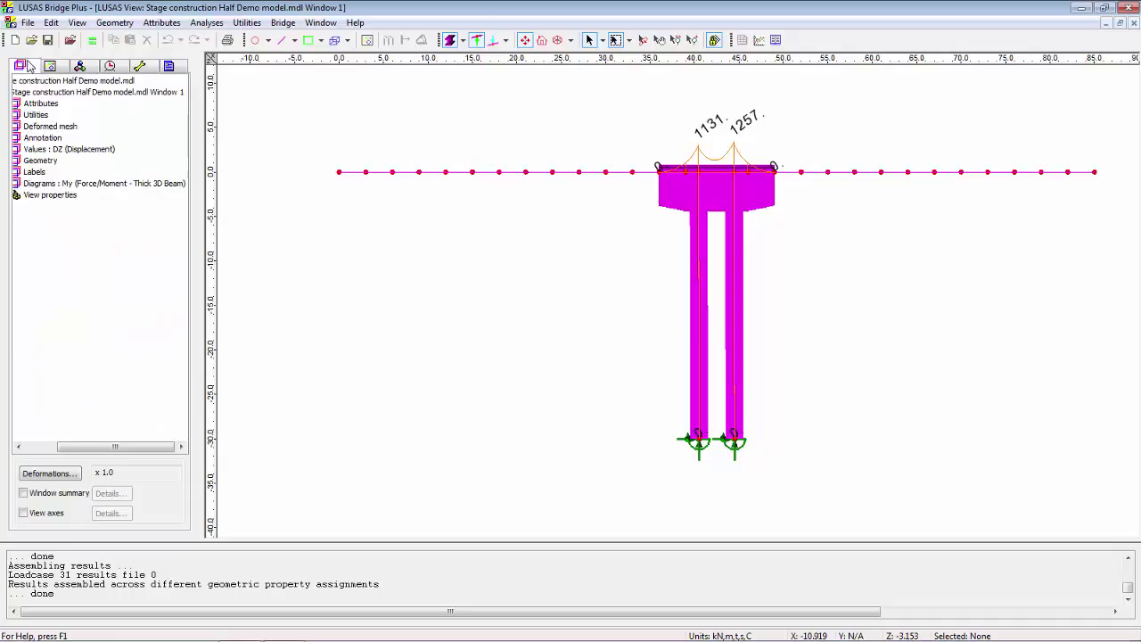
{"action": "right_click", "coordinate": [103, 183]}
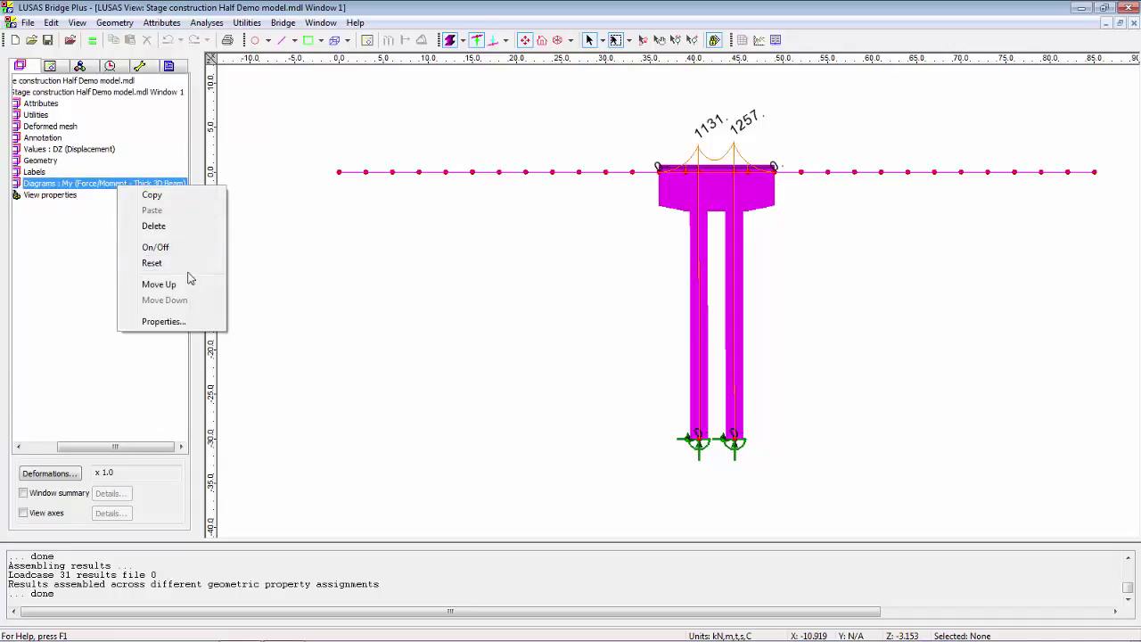
{"action": "left_click", "coordinate": [156, 247]}
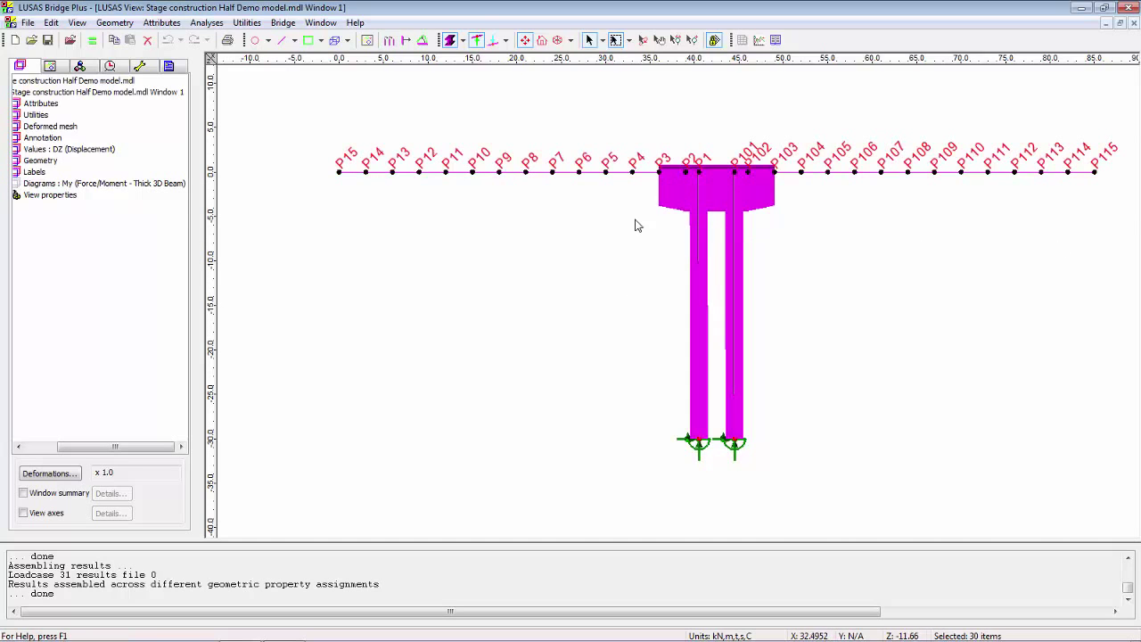
{"action": "mouse_move", "coordinate": [341, 184]}
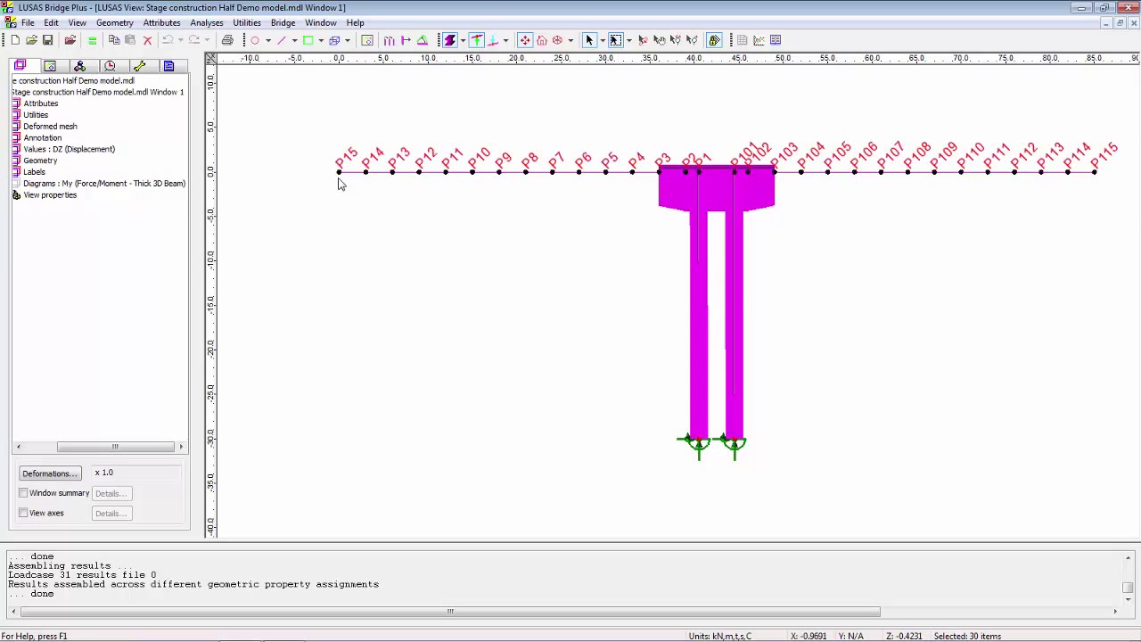
{"action": "mouse_move", "coordinate": [1092, 194]}
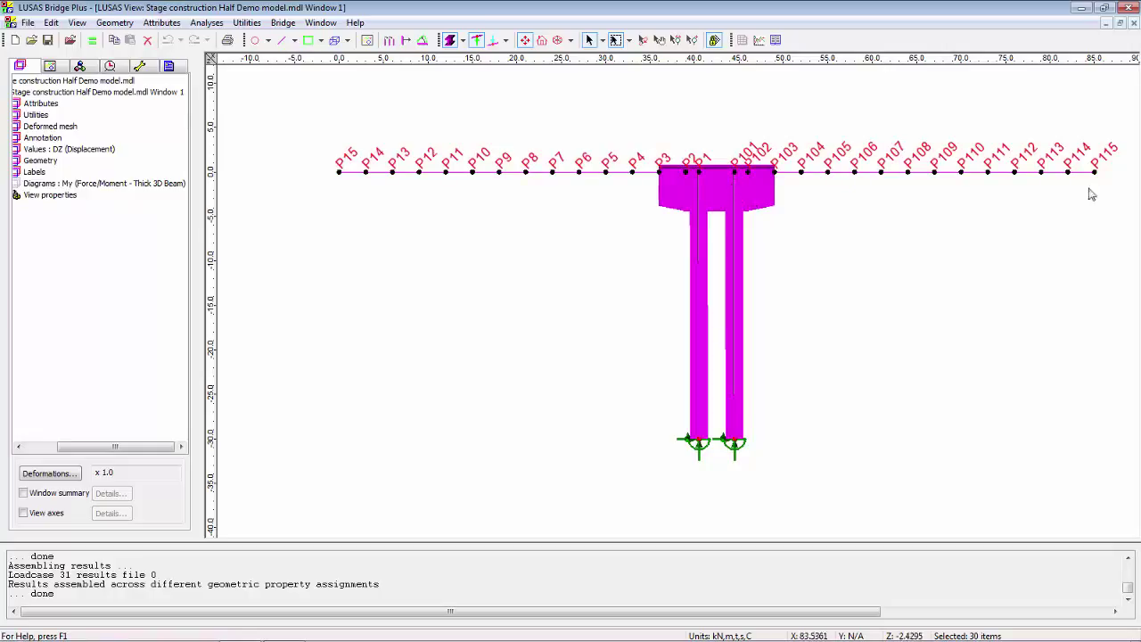
{"action": "mouse_move", "coordinate": [1103, 185]}
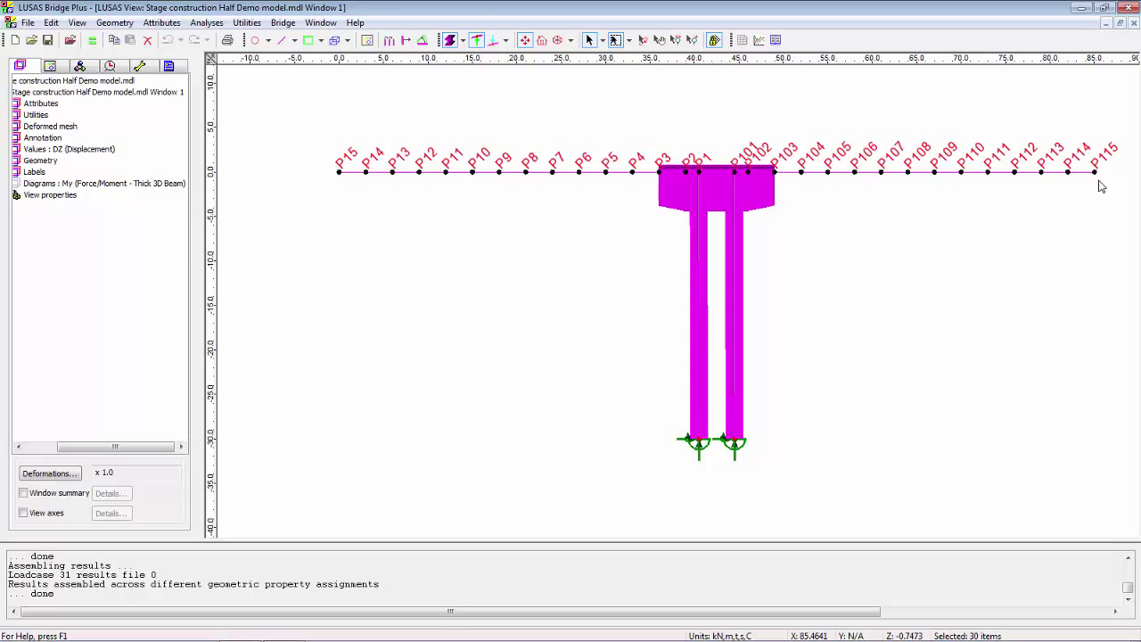
{"action": "left_click", "coordinate": [283, 22]}
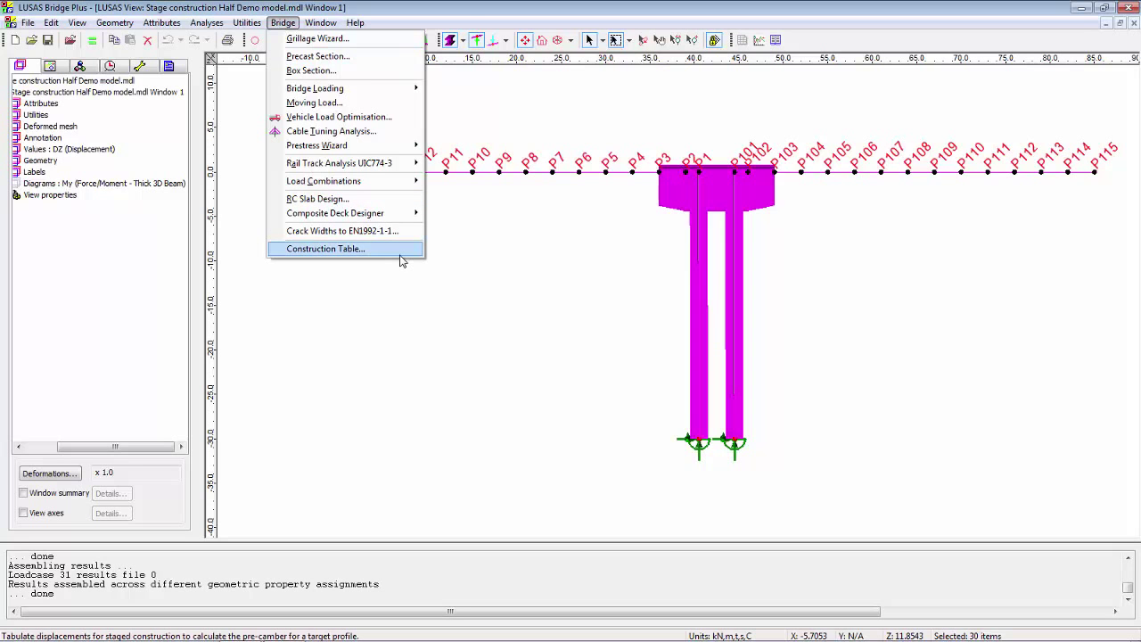
Generate the camber table to target Stage 27 and maximize the Camber view.
{"action": "left_click", "coordinate": [325, 248]}
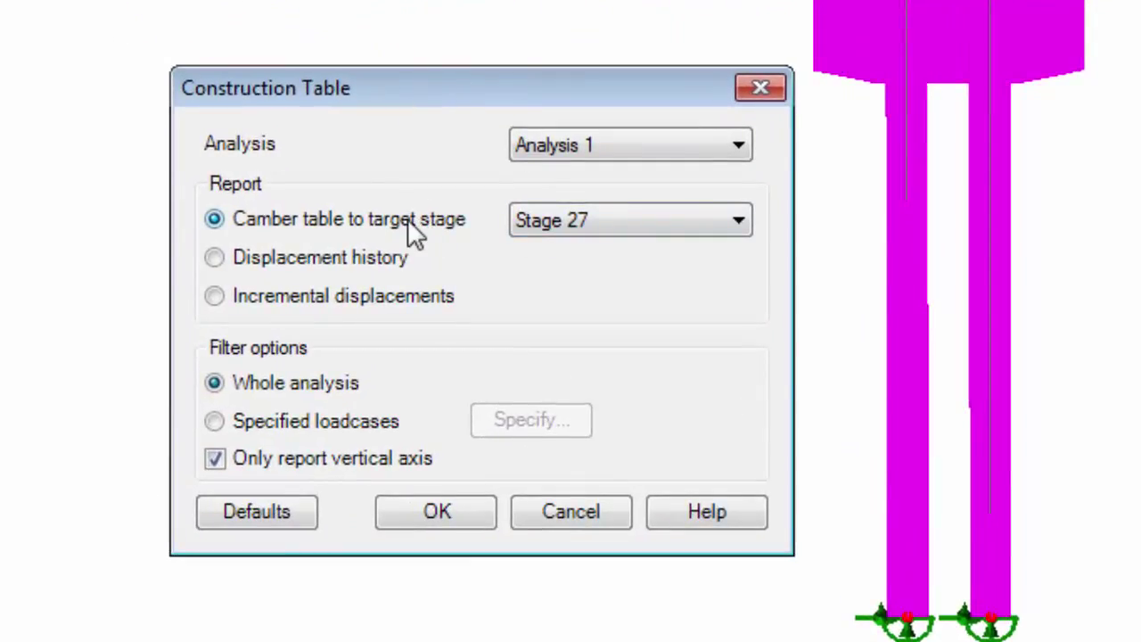
{"action": "mouse_move", "coordinate": [406, 268]}
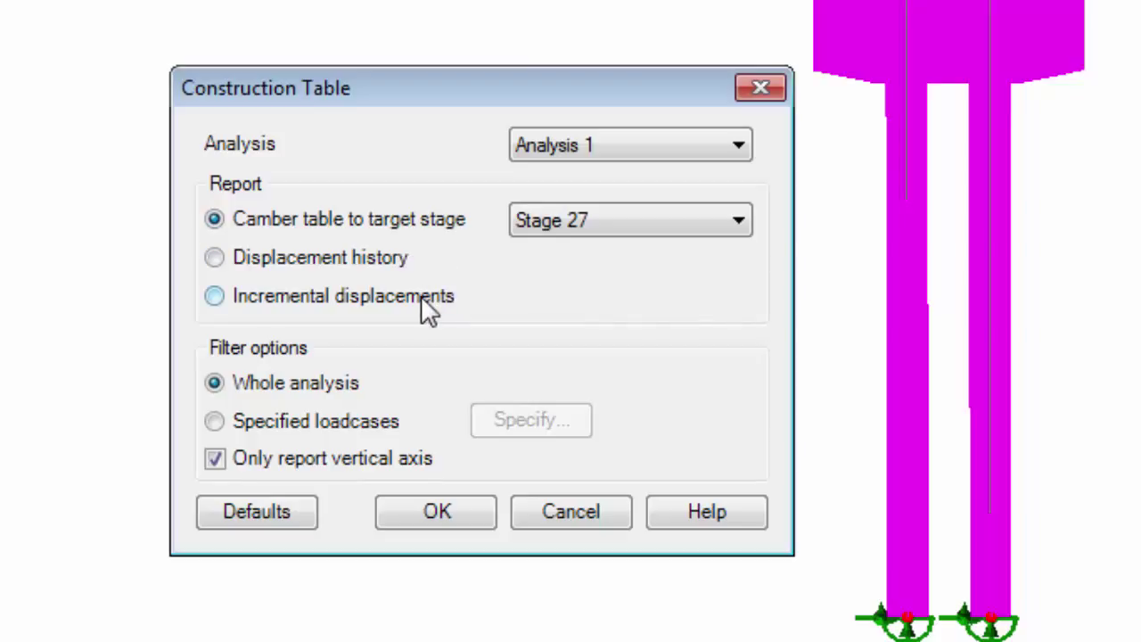
{"action": "mouse_move", "coordinate": [481, 343]}
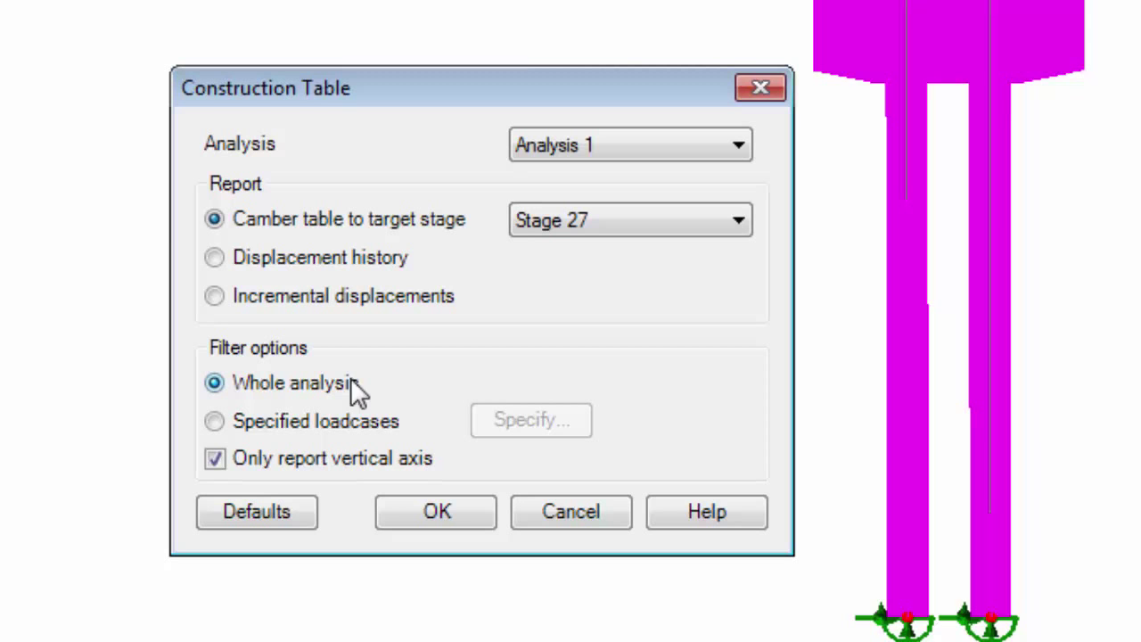
{"action": "mouse_move", "coordinate": [455, 259]}
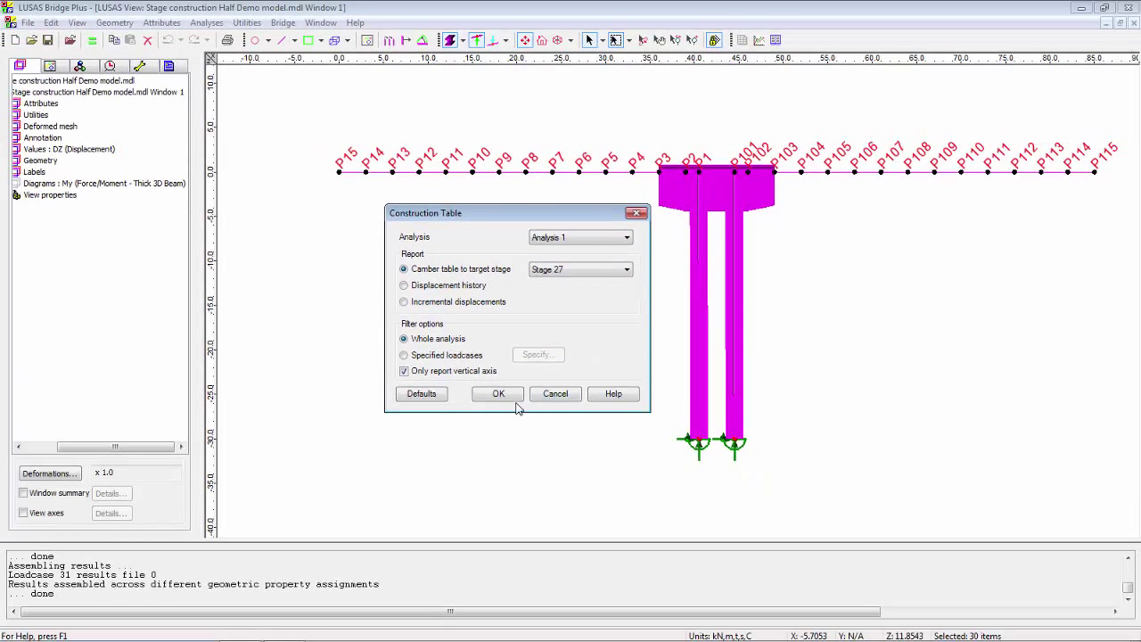
{"action": "left_click", "coordinate": [498, 393]}
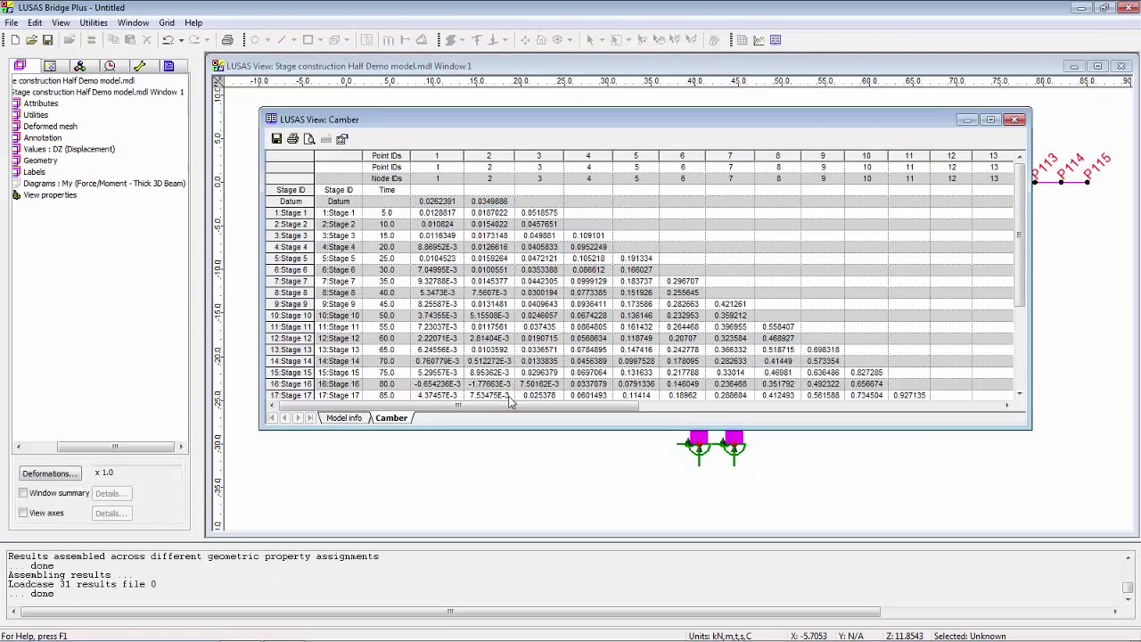
{"action": "left_click", "coordinate": [999, 119]}
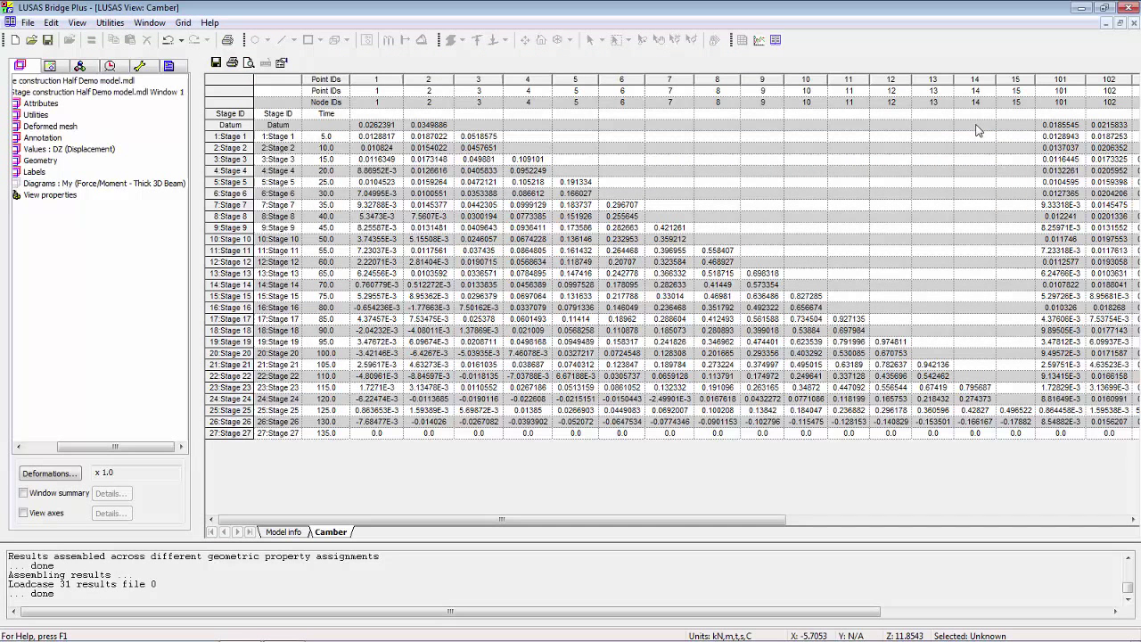
{"action": "mouse_move", "coordinate": [450, 133]}
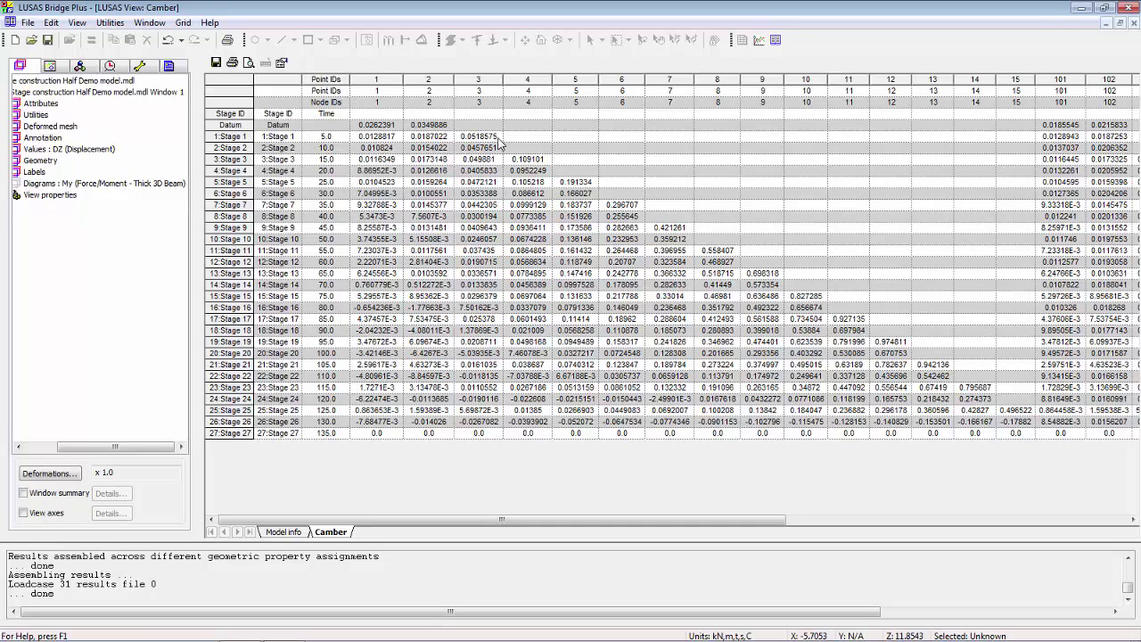
Set the camber table grid properties to 3 decimal places.
{"action": "left_click", "coordinate": [478, 136]}
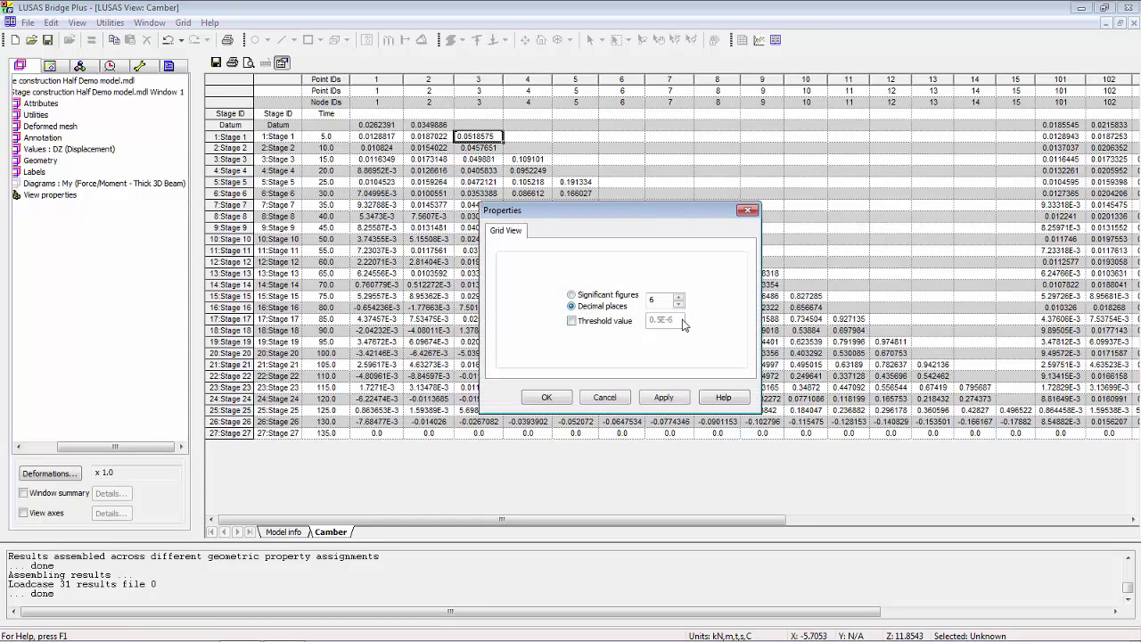
{"action": "left_click", "coordinate": [679, 296]}
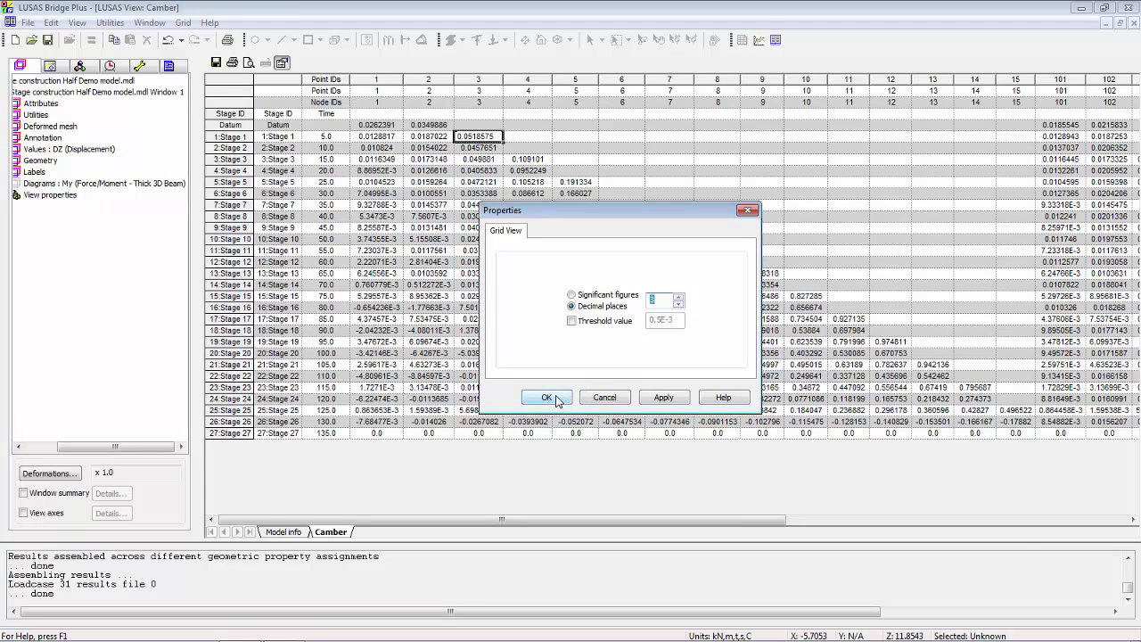
{"action": "left_click", "coordinate": [547, 397]}
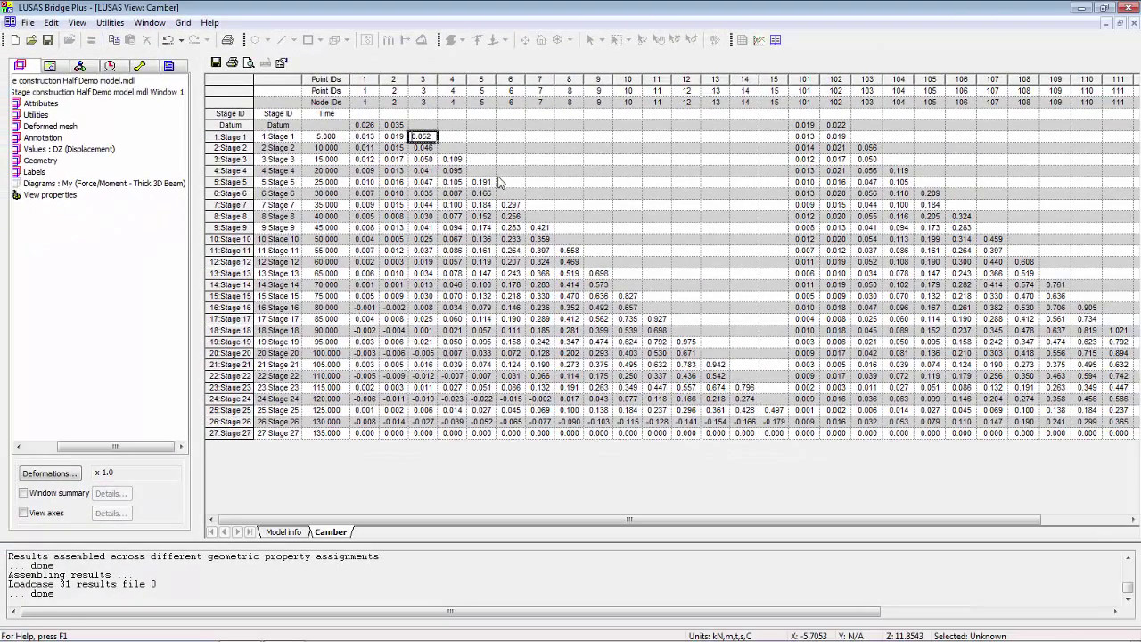
{"action": "mouse_move", "coordinate": [580, 250]}
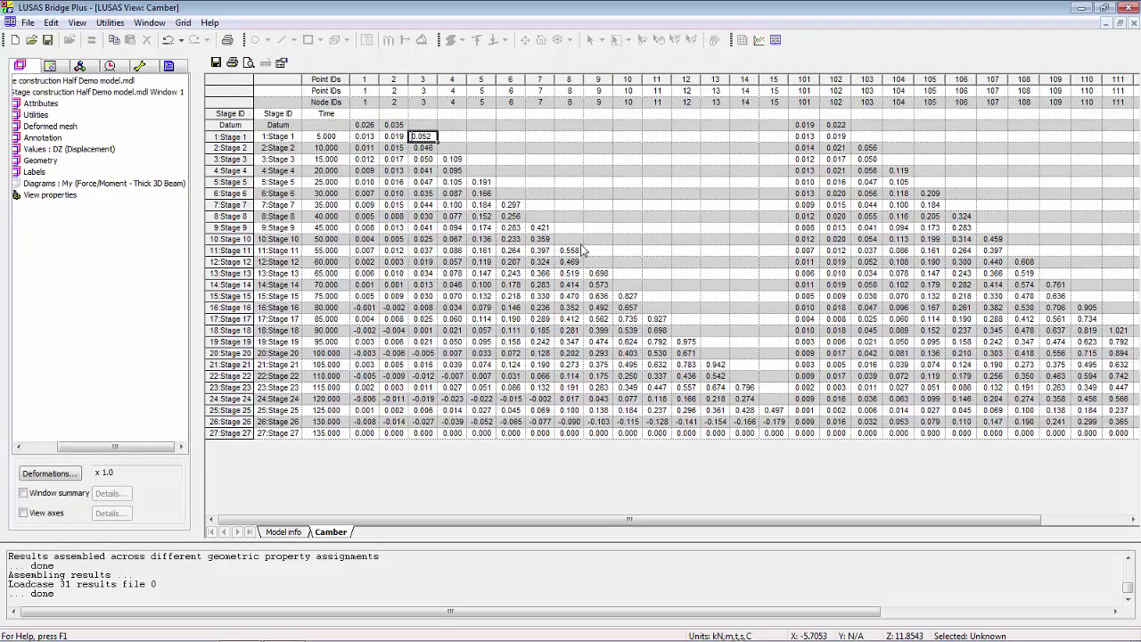
{"action": "mouse_move", "coordinate": [780, 403]}
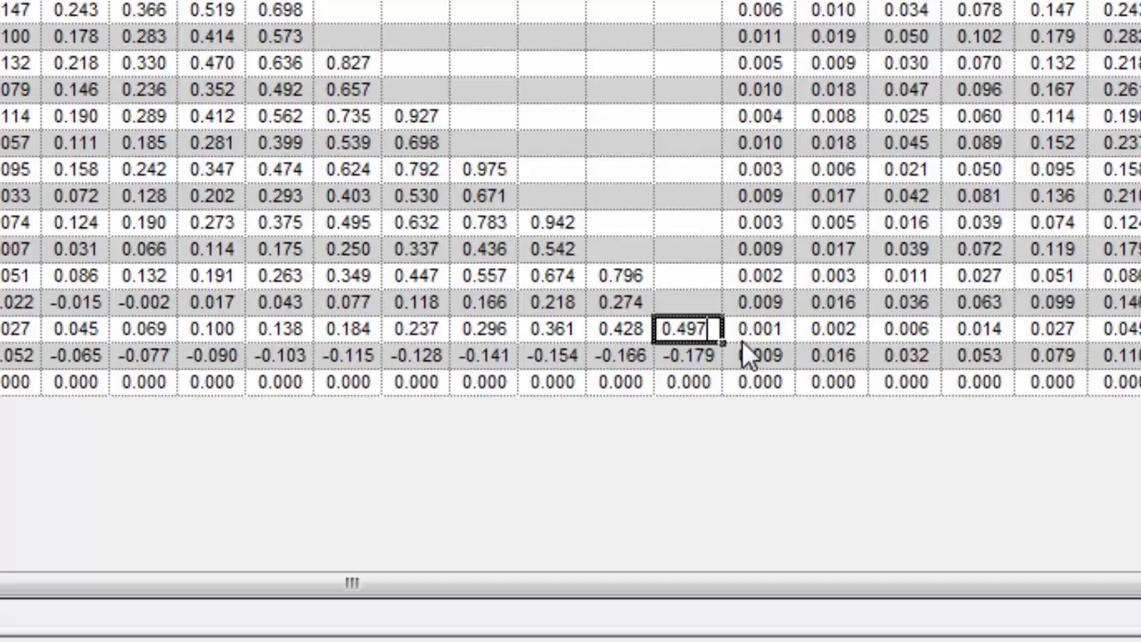
{"action": "mouse_move", "coordinate": [747, 419]}
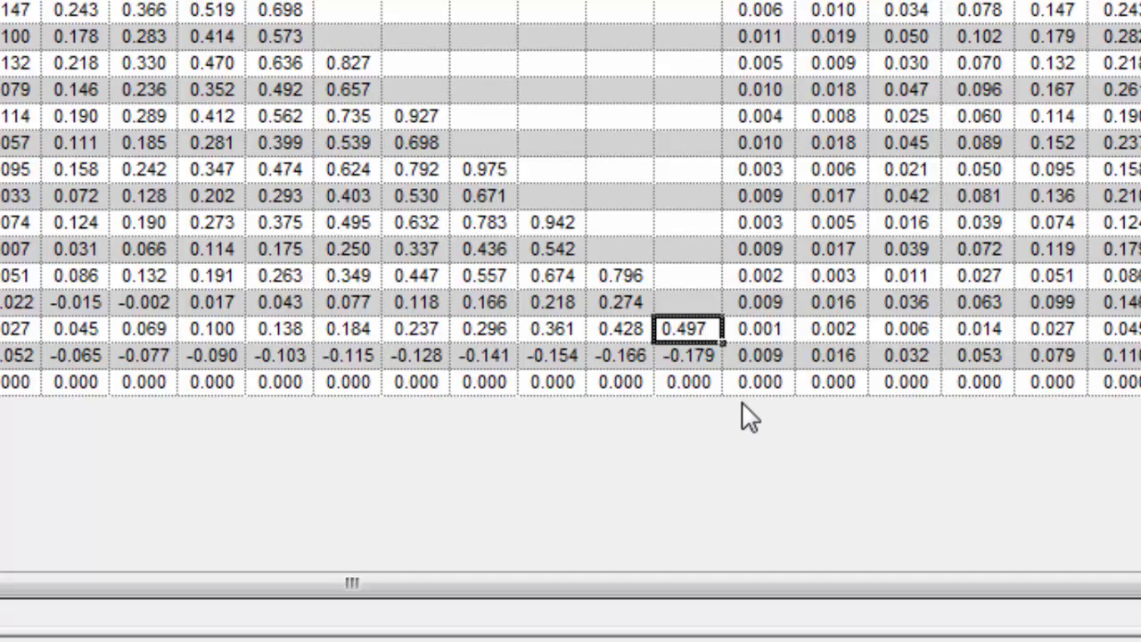
{"action": "mouse_move", "coordinate": [727, 370]}
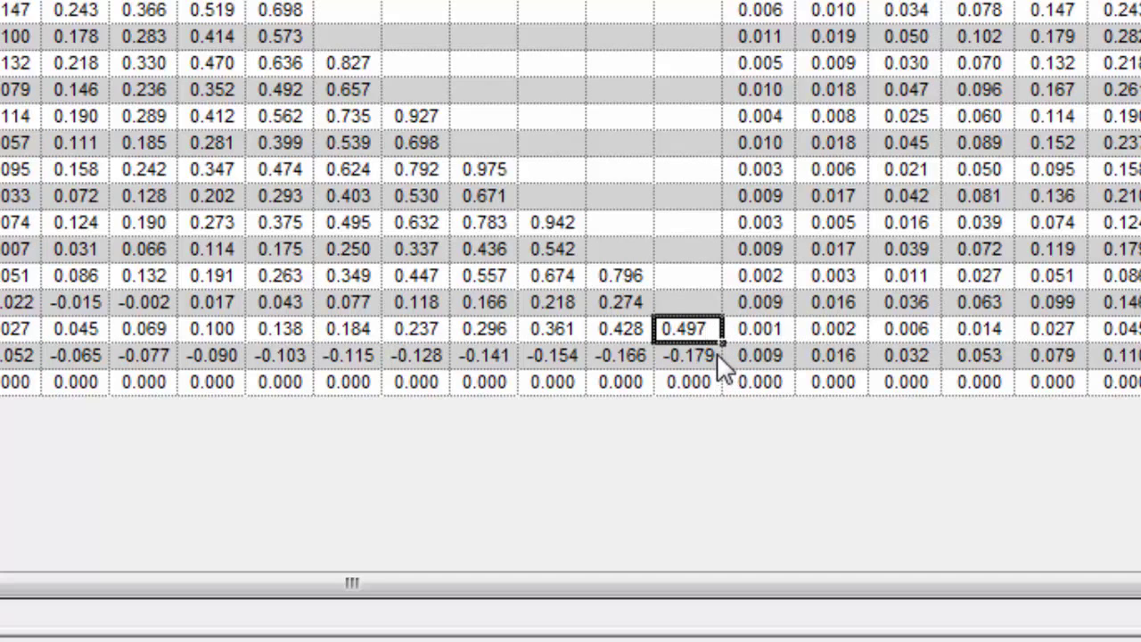
Select the Stage 26 value for point 15 and scroll across the camber table.
{"action": "left_click", "coordinate": [687, 355]}
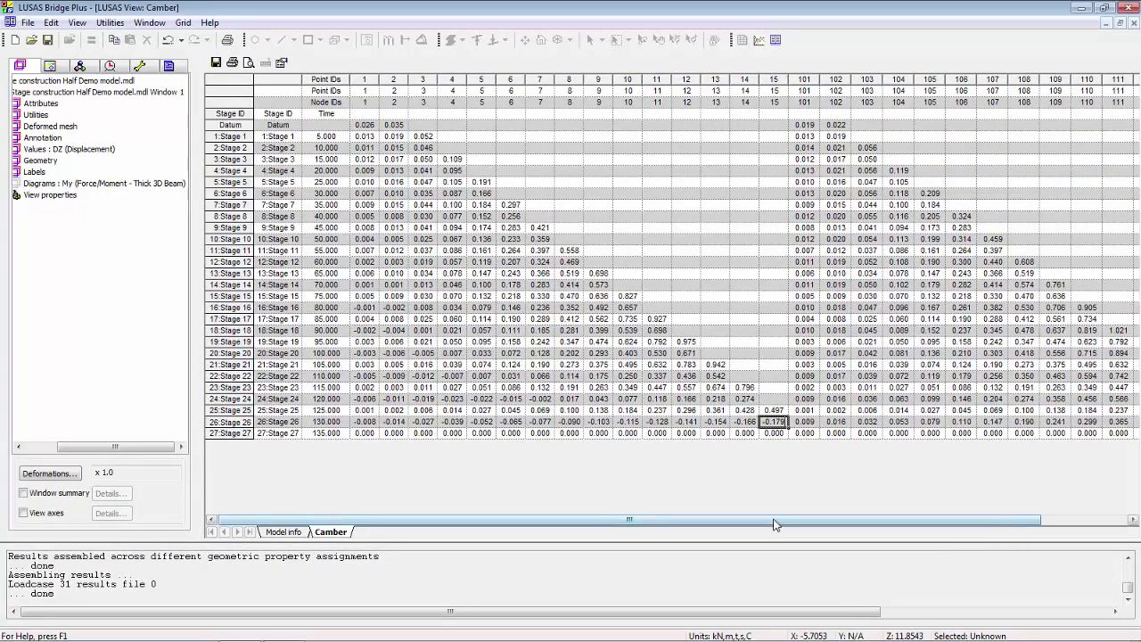
{"action": "scroll", "scroll_direction": "right", "scroll_amount": 3}
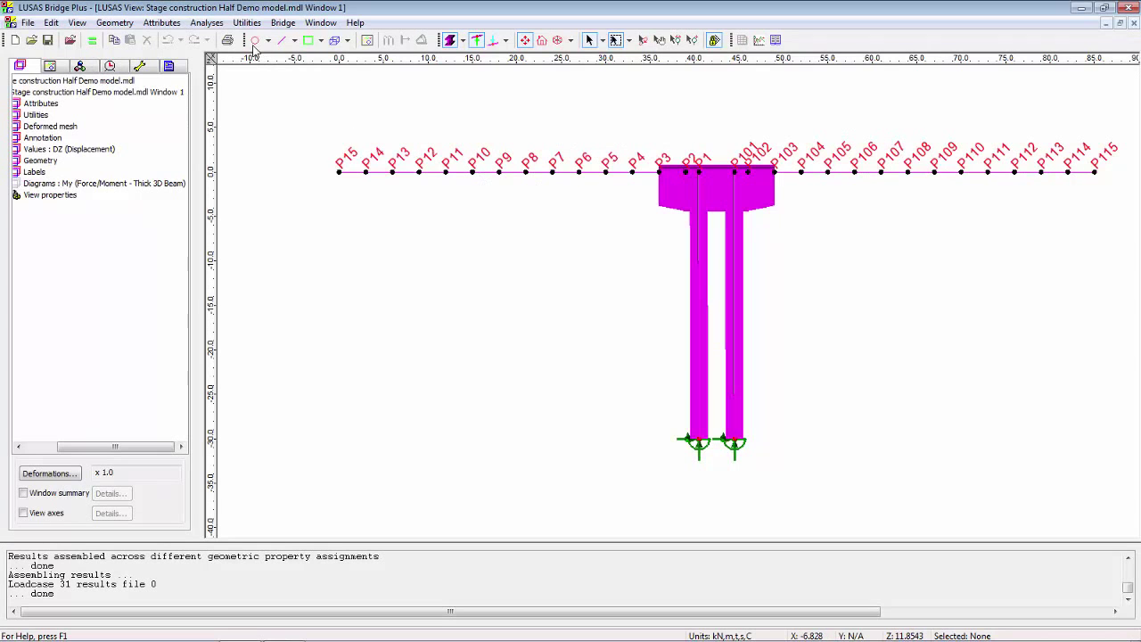
Generate an incremental displacements construction table for Analysis 1 from the Bridge menu.
{"action": "left_click", "coordinate": [283, 23]}
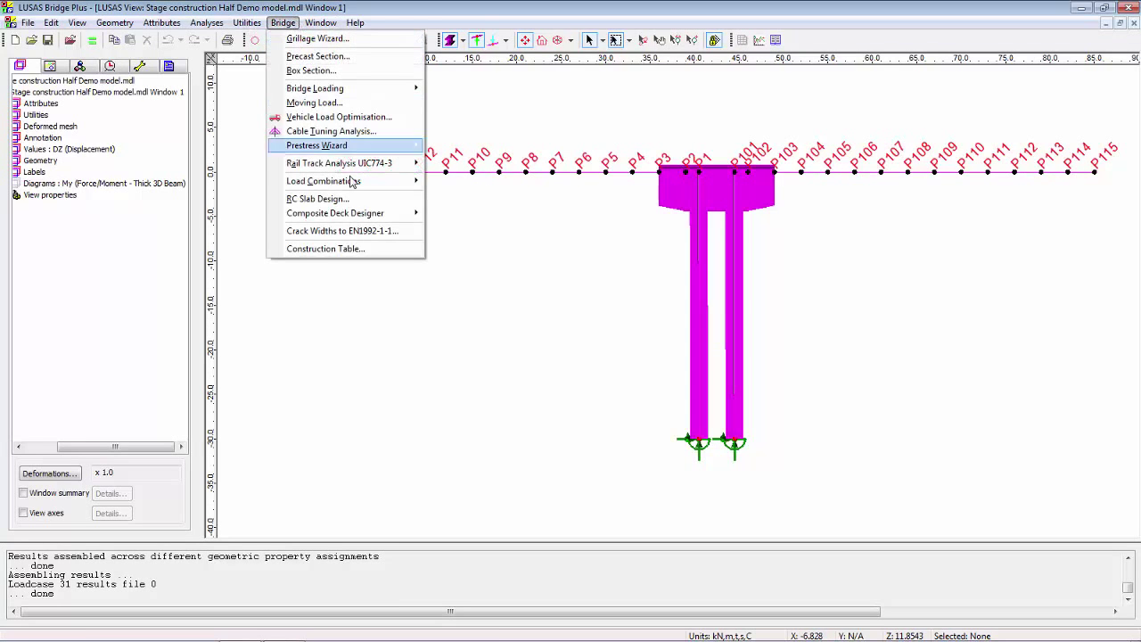
{"action": "left_click", "coordinate": [325, 248]}
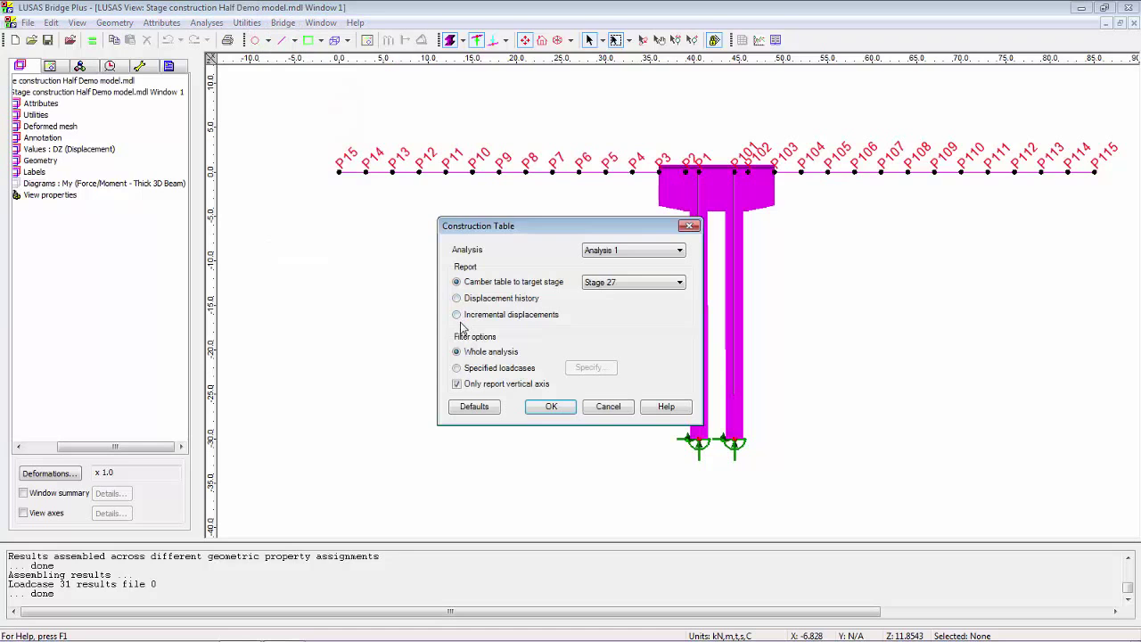
{"action": "left_click", "coordinate": [457, 314]}
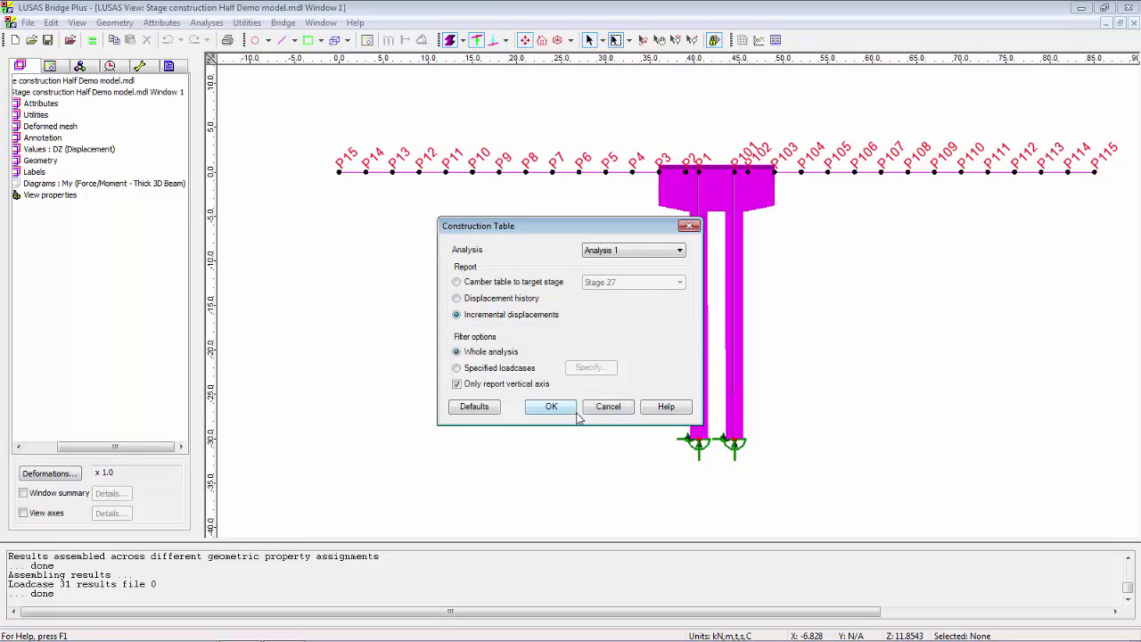
{"action": "left_click", "coordinate": [550, 407]}
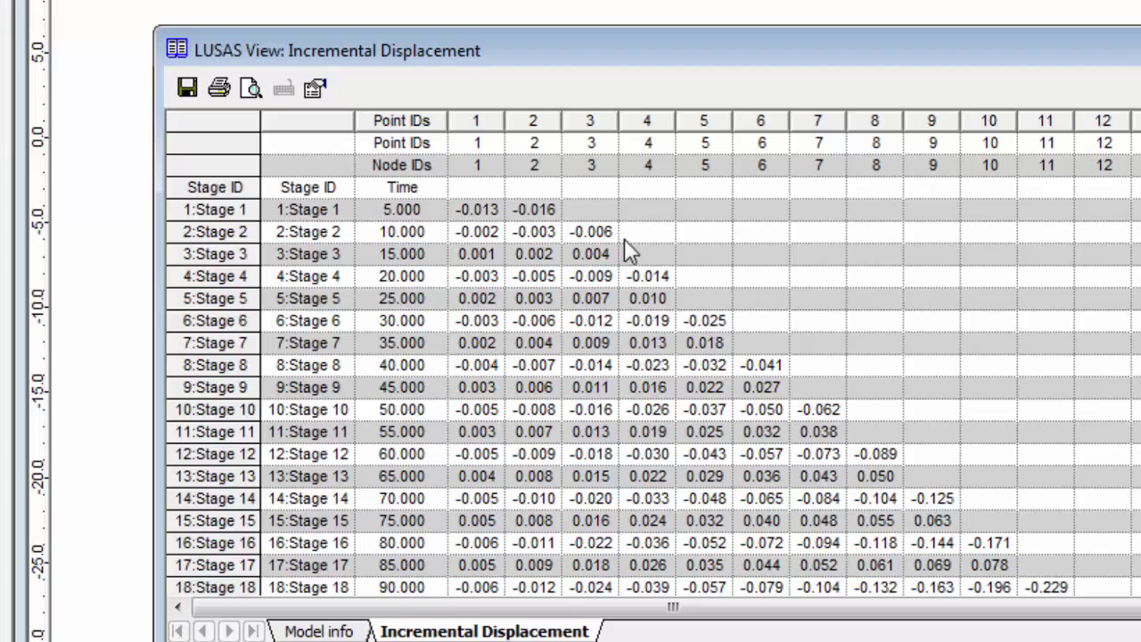
{"action": "mouse_move", "coordinate": [762, 370]}
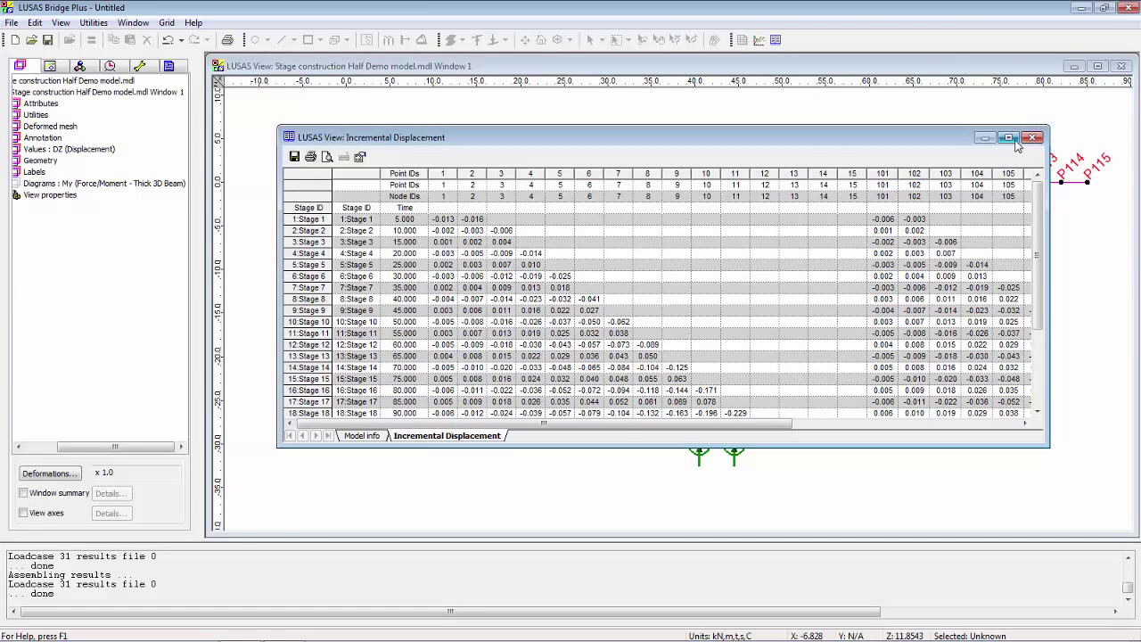
Maximize the Incremental Displacement table window to show all 27 stages.
{"action": "left_click", "coordinate": [1008, 137]}
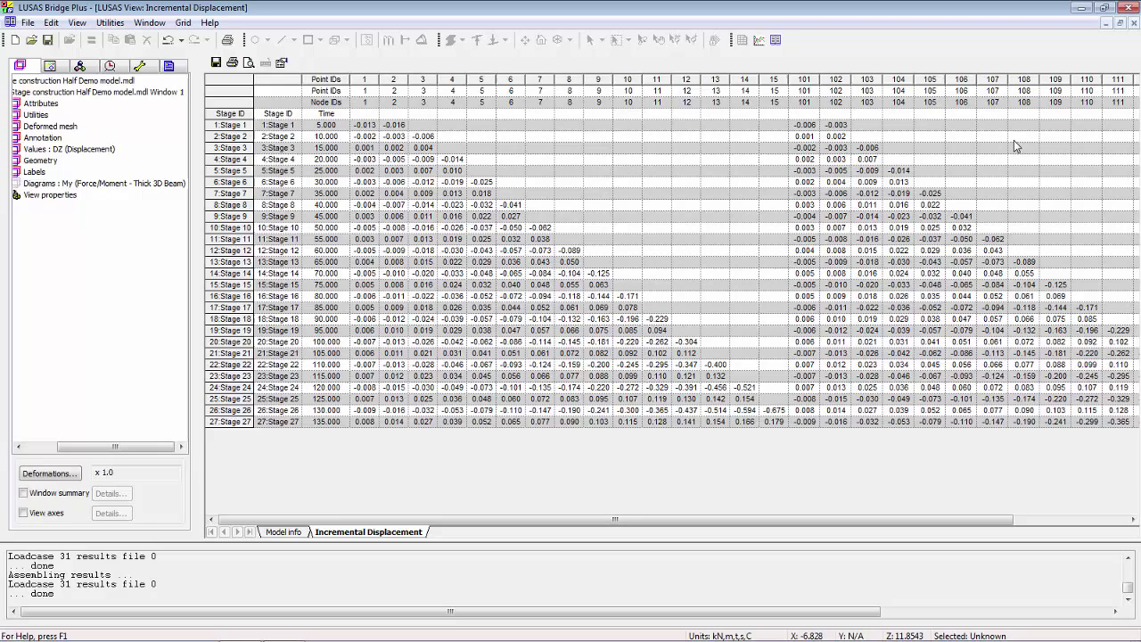
{"action": "mouse_move", "coordinate": [1023, 138]}
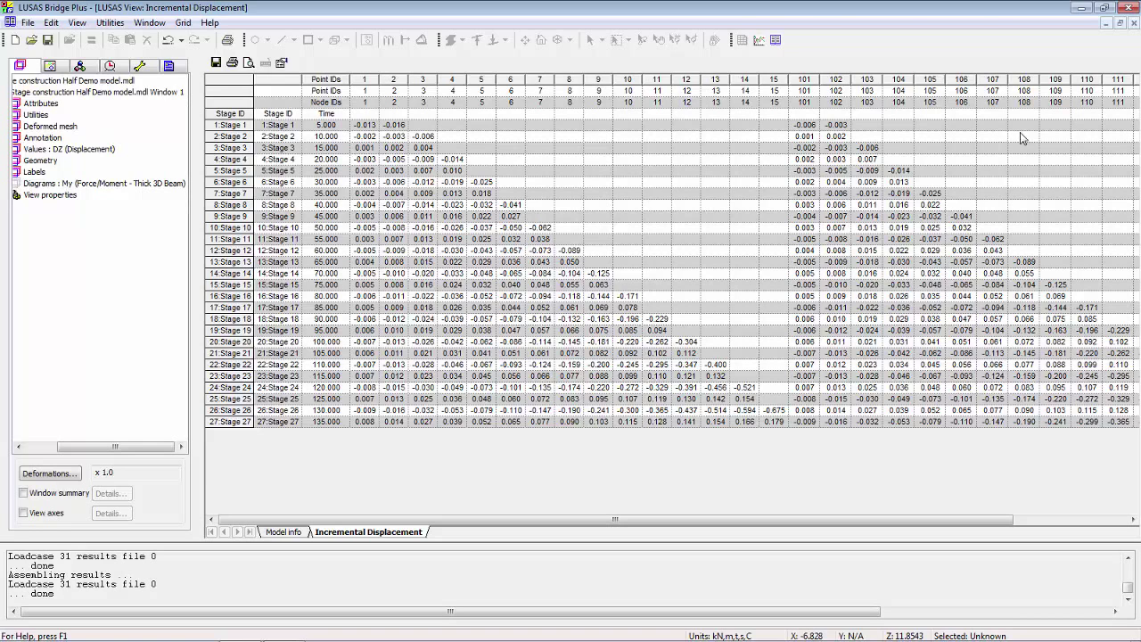